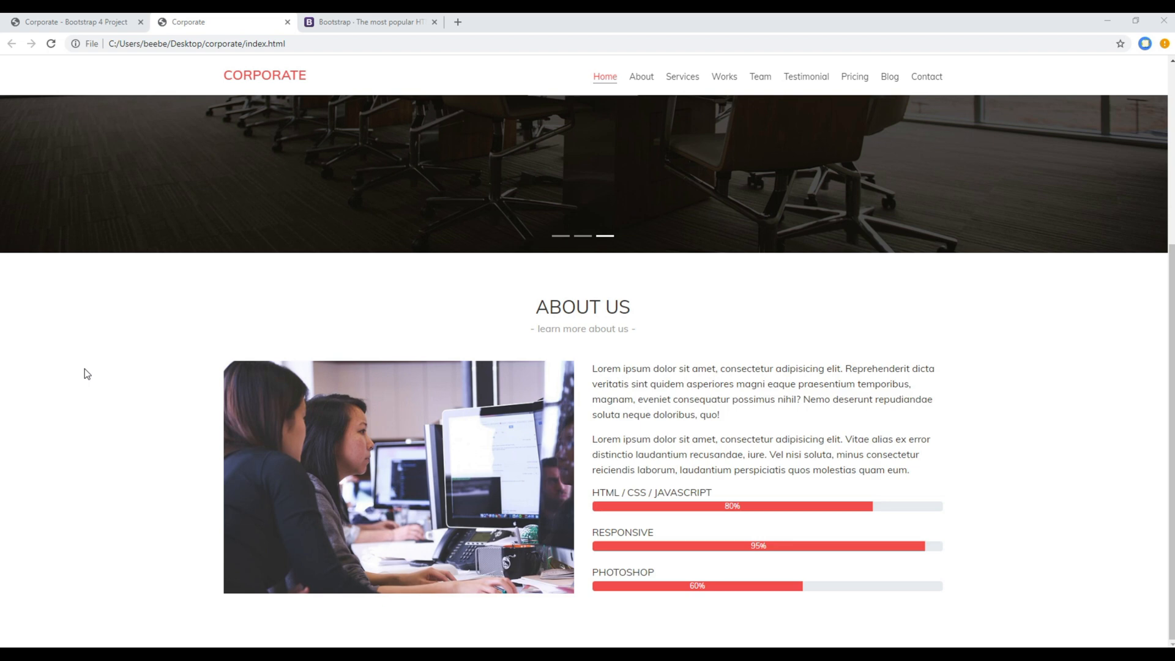
mouse_move(779, 396)
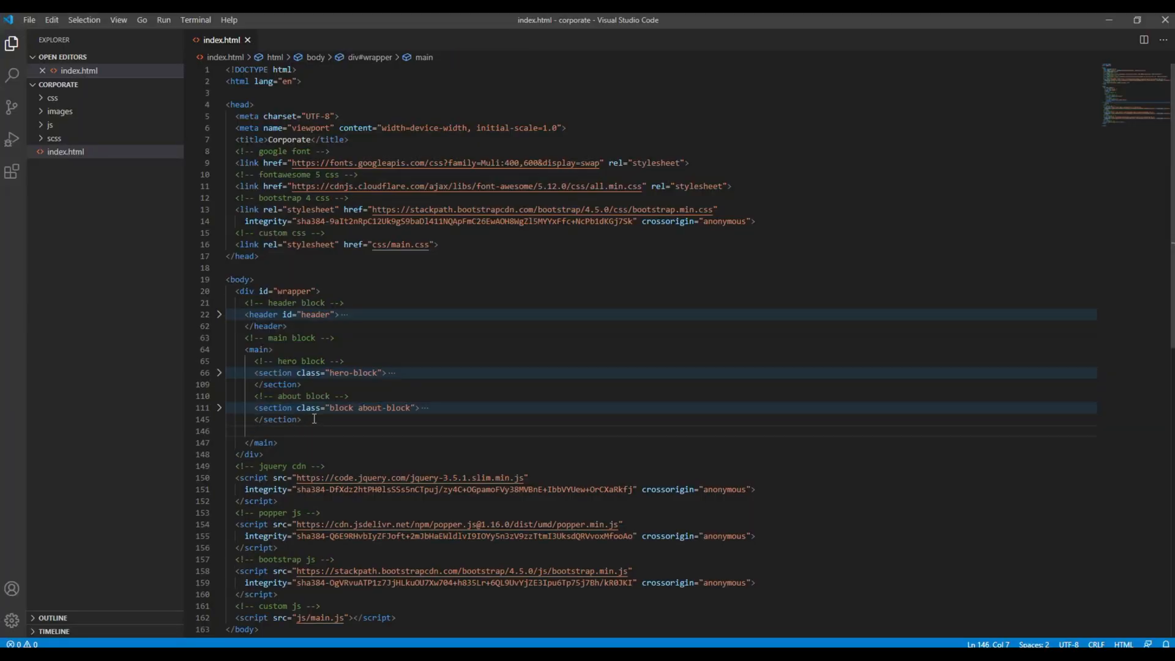
Insert a section.block wrapping a container-fluid div, commented as 'services block'.
type("section.bloc")
type("div.c")
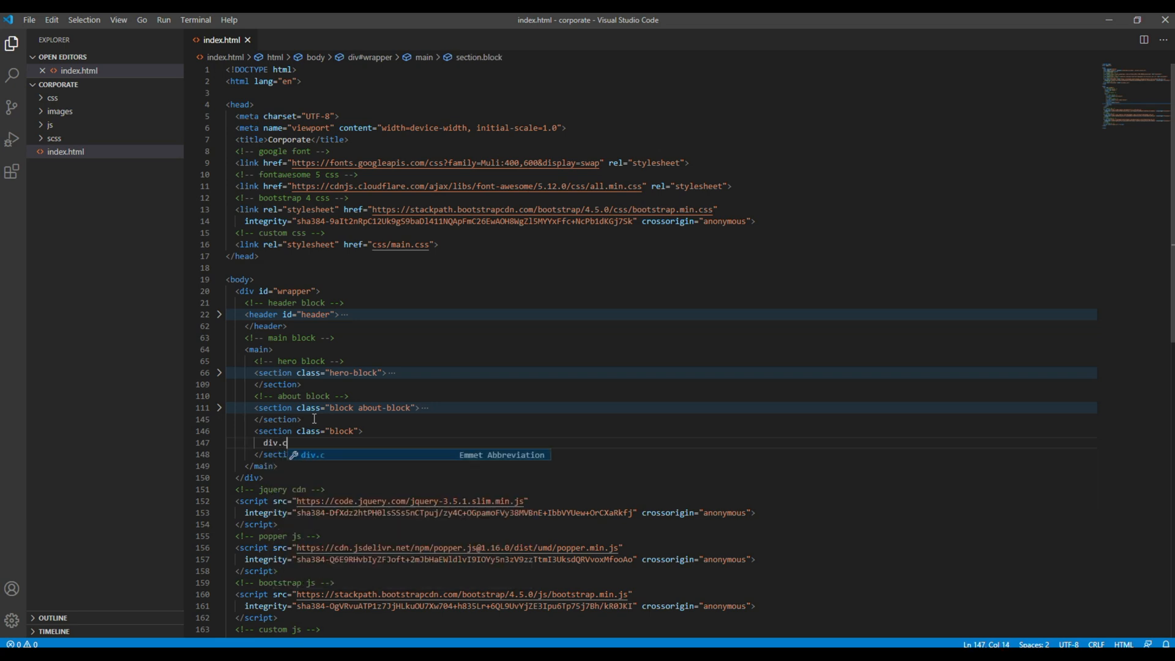
type("ontainer-d")
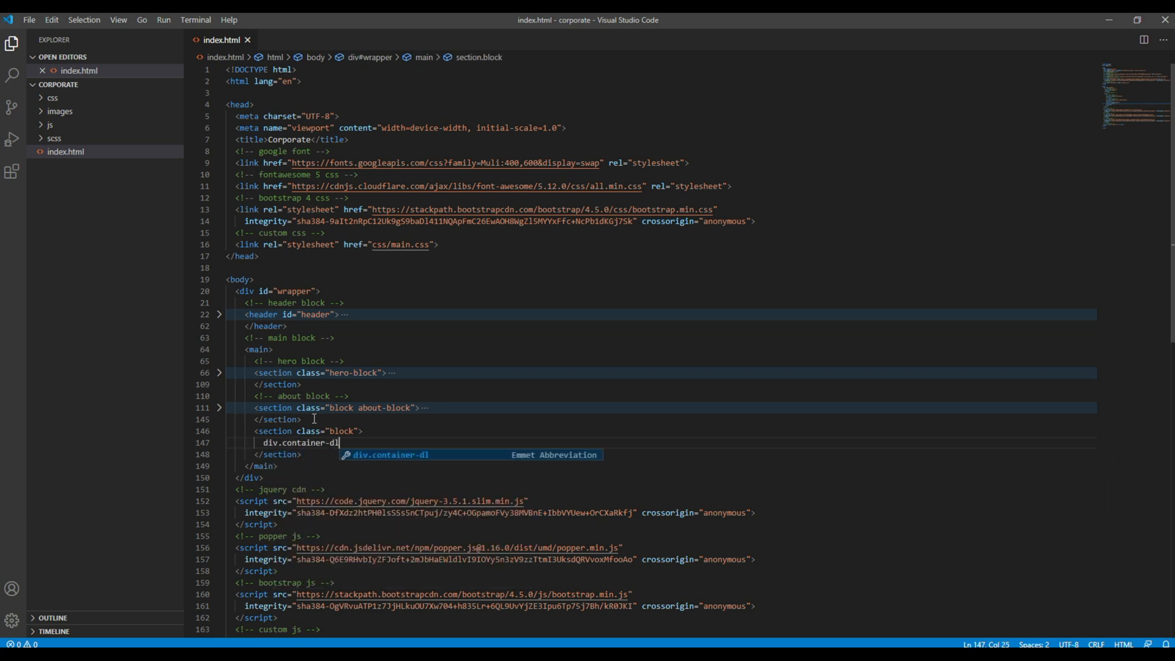
type("lui")
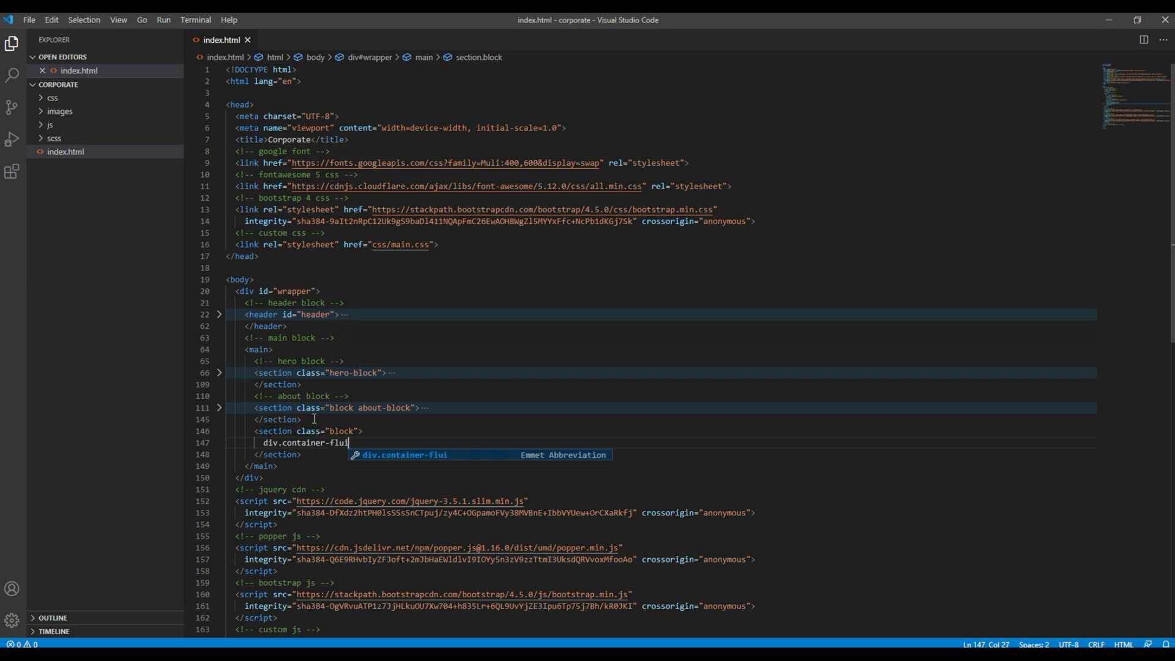
key("Tab")
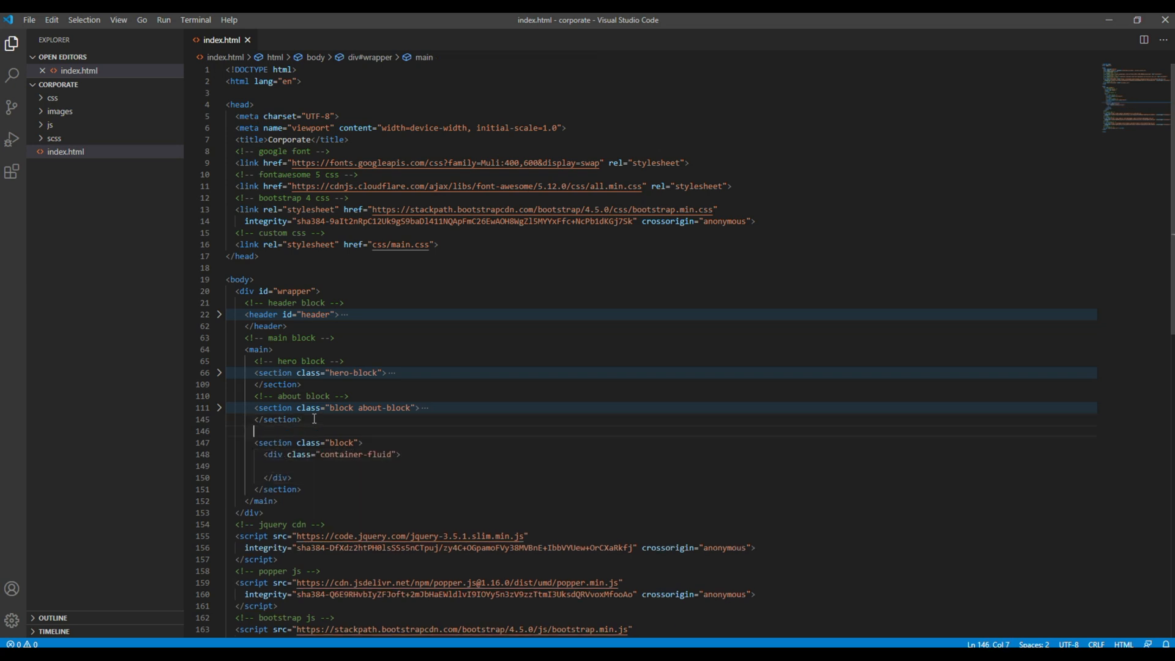
type("servi")
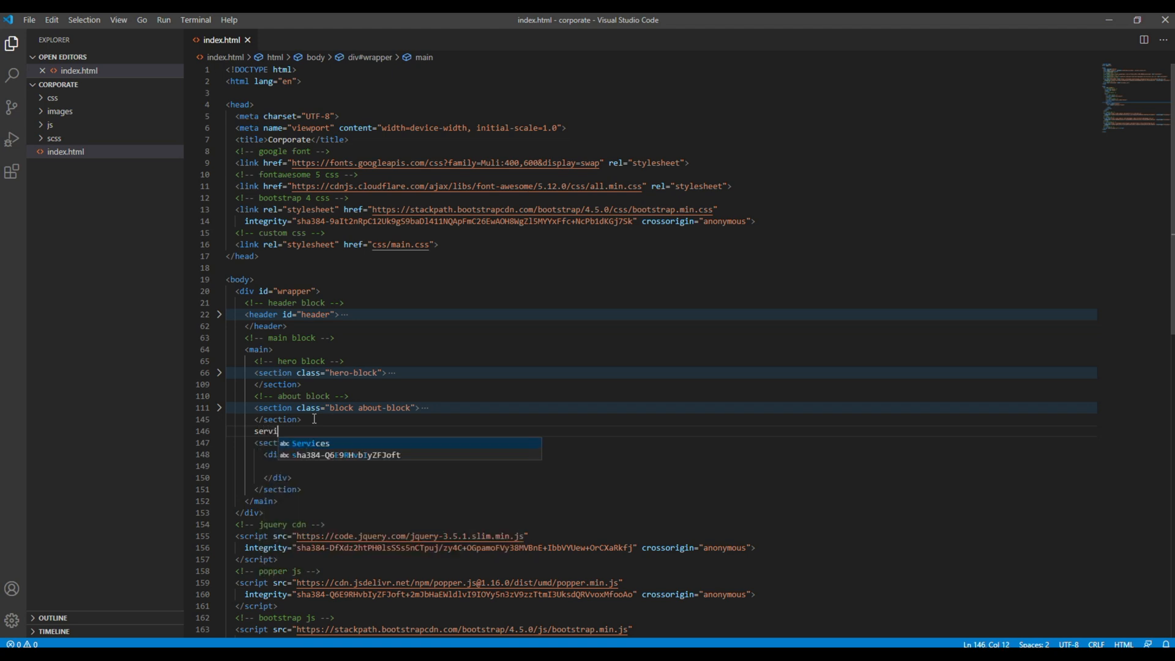
type("ces block -->")
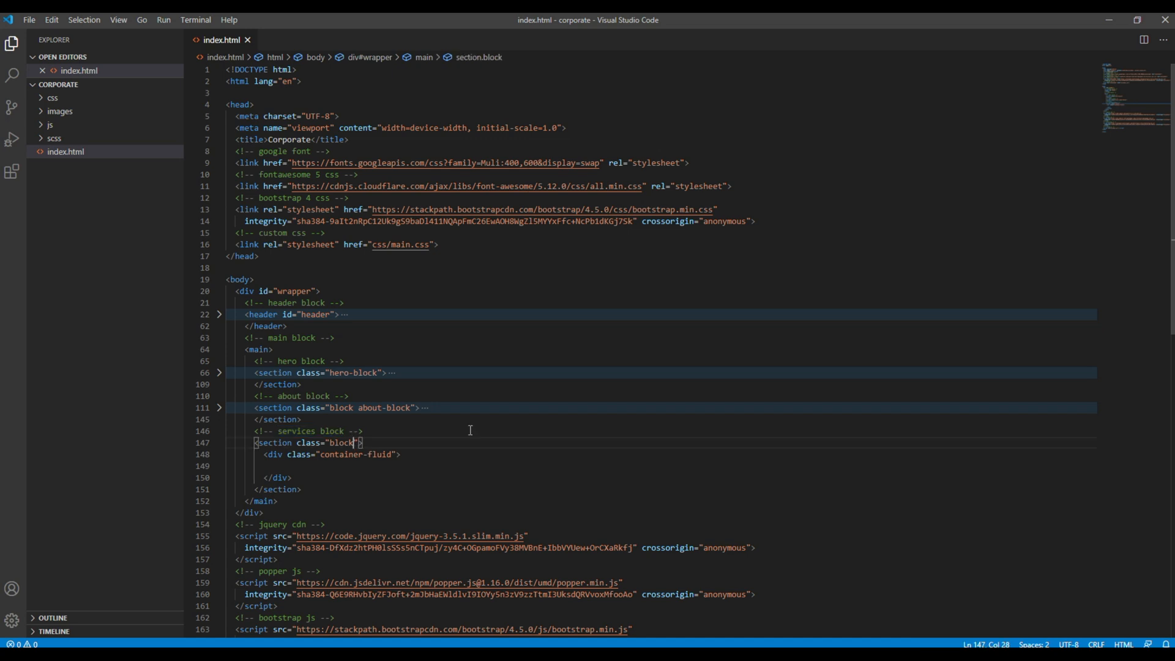
type("services-")
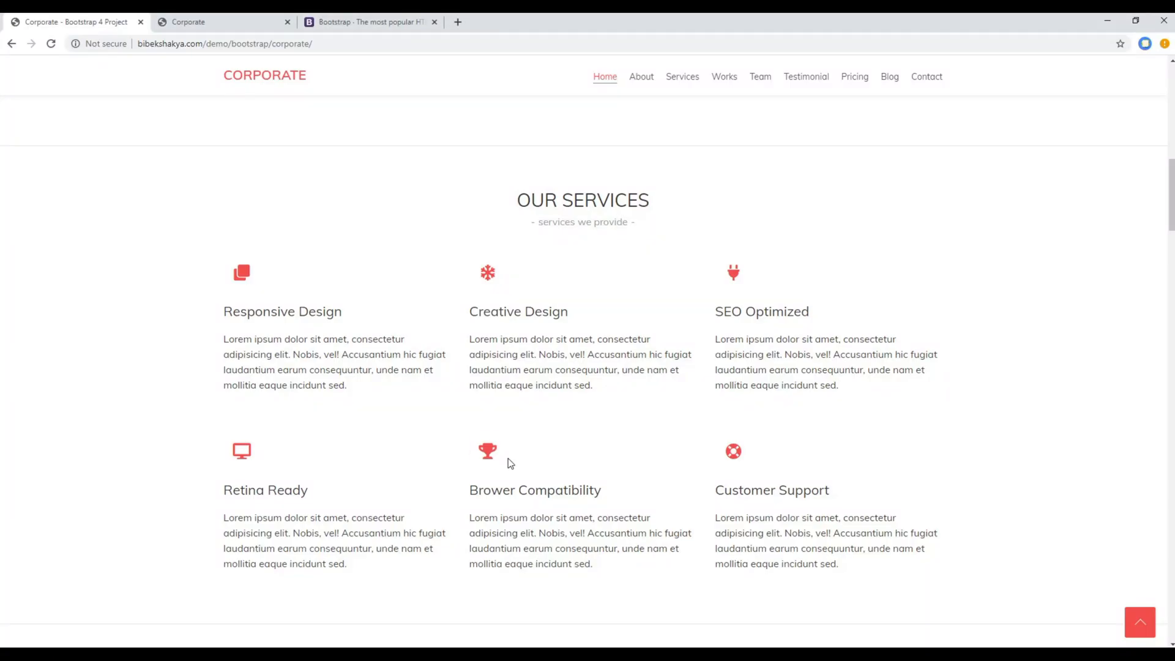
mouse_move(242, 450)
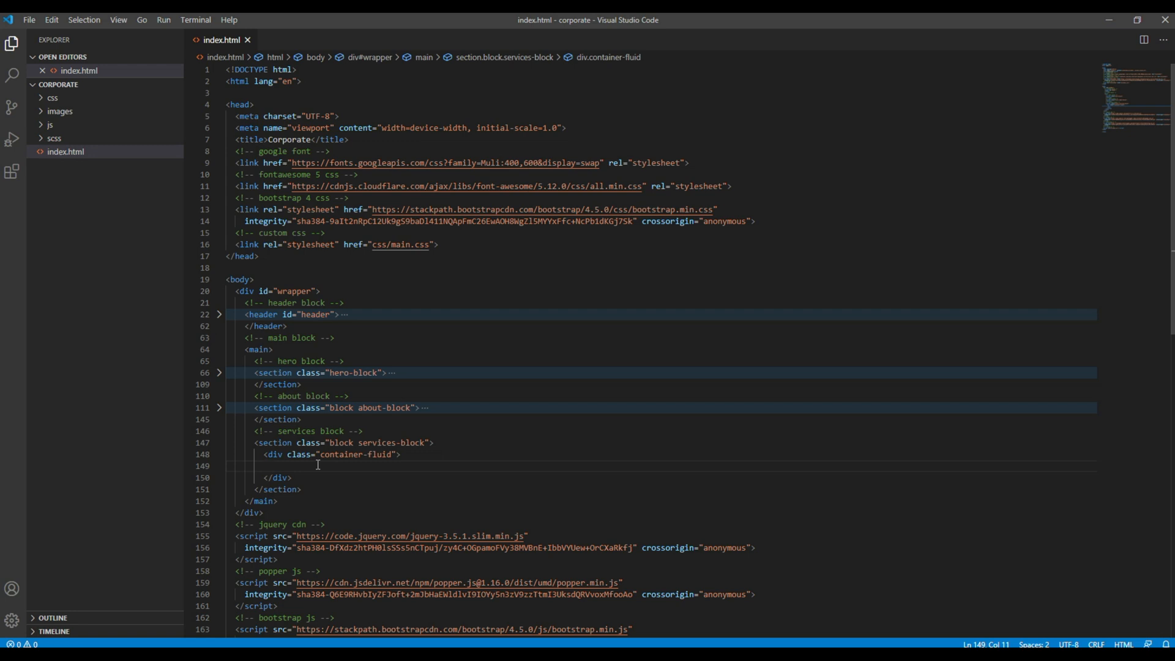
Add a title-holder div containing an h2 reading 'OUR SERVICES'.
type("div.")
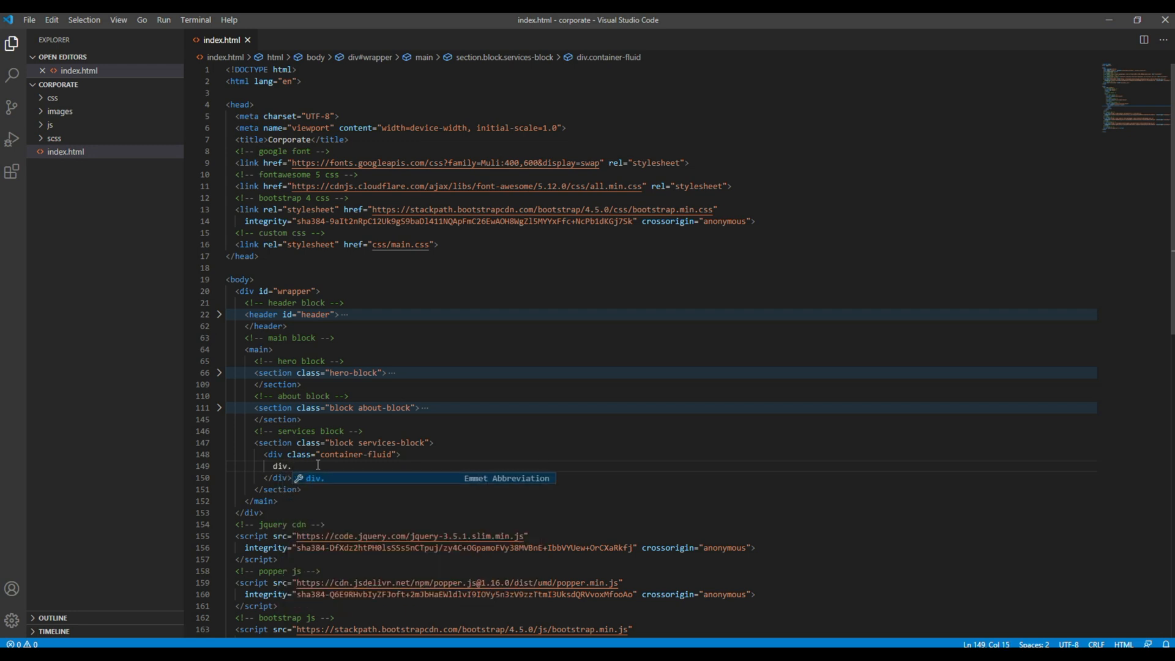
type("title-hold")
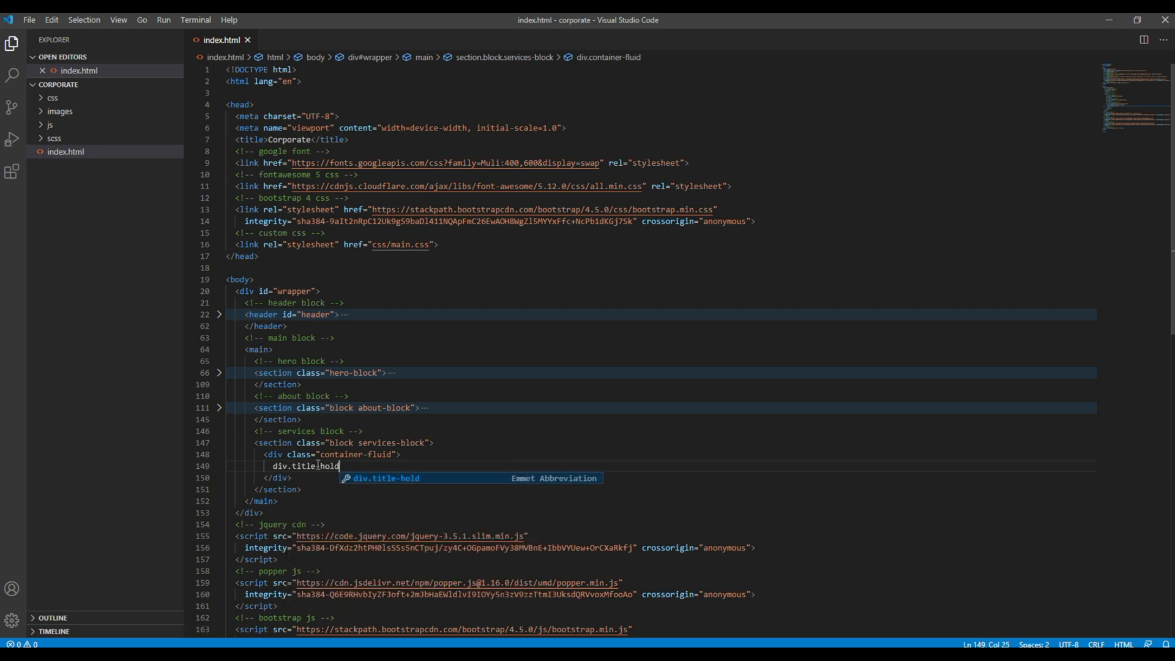
key("Tab")
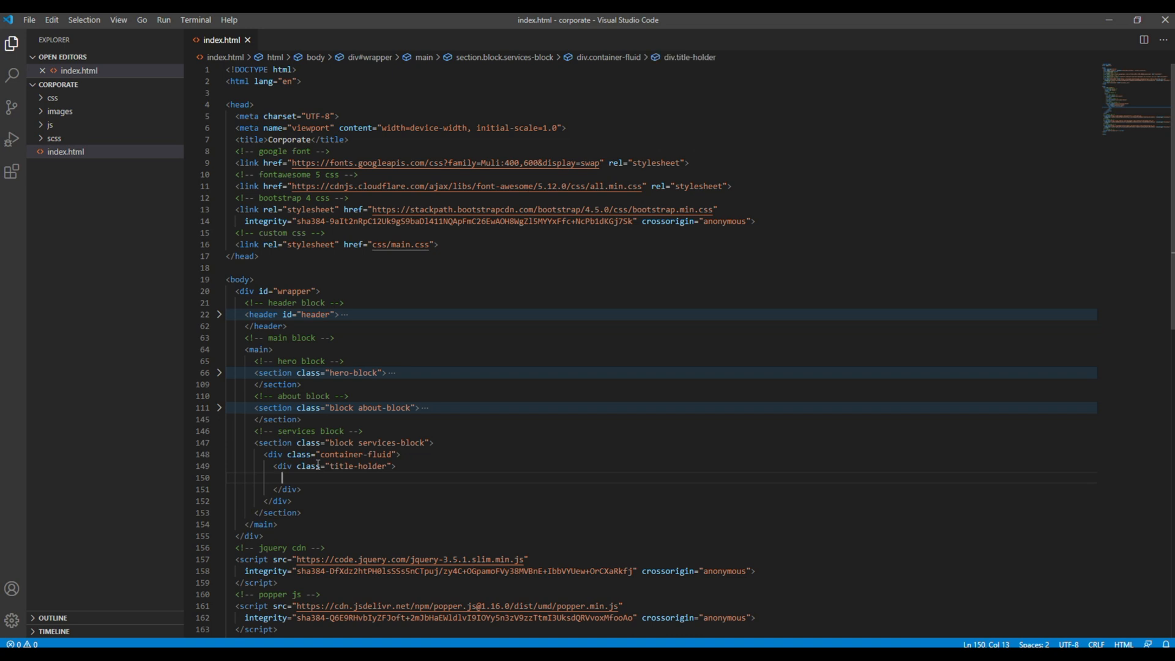
type("h2></h2>")
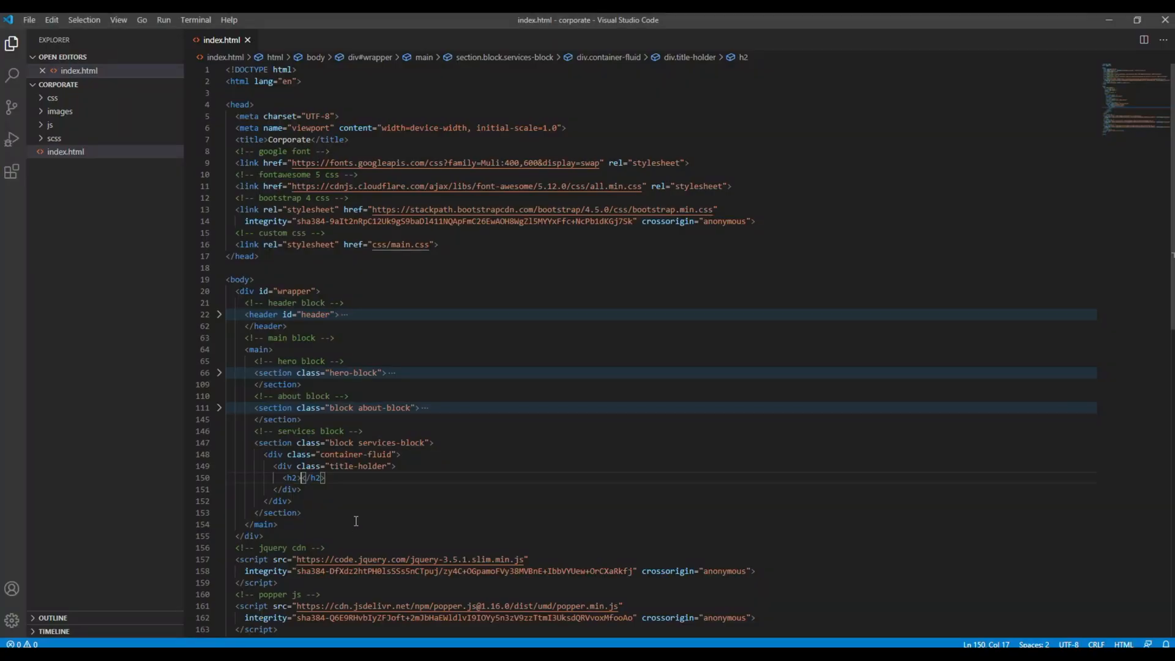
type("OUR SERVICES")
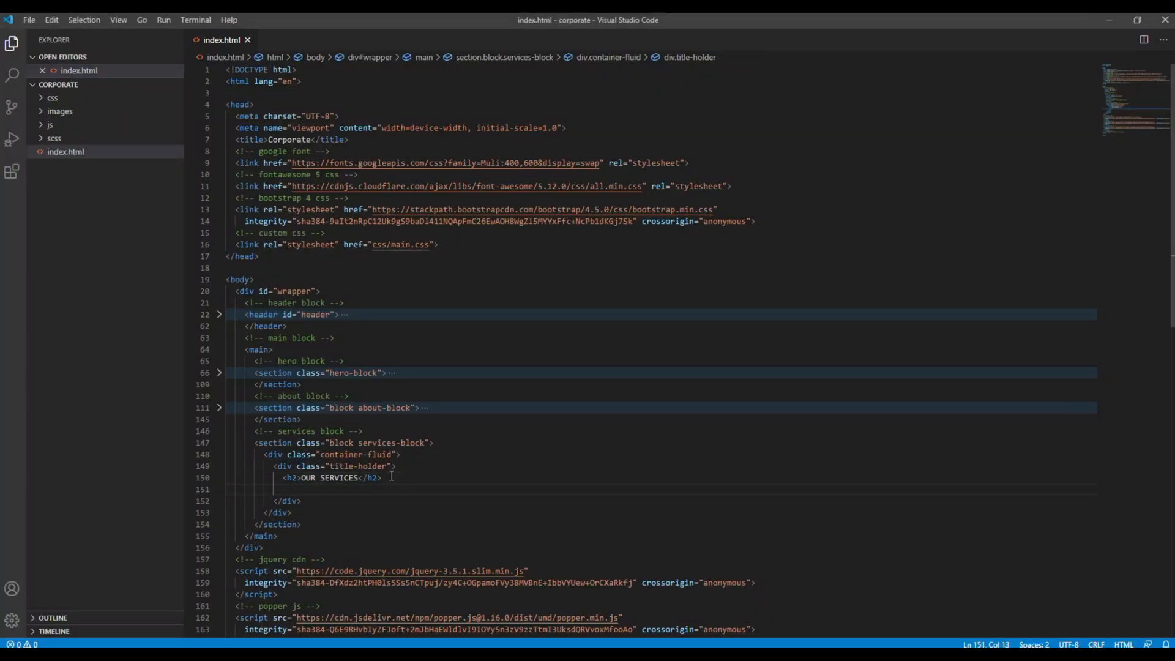
Add a subtitle div below the OUR SERVICES heading.
type("div.sub")
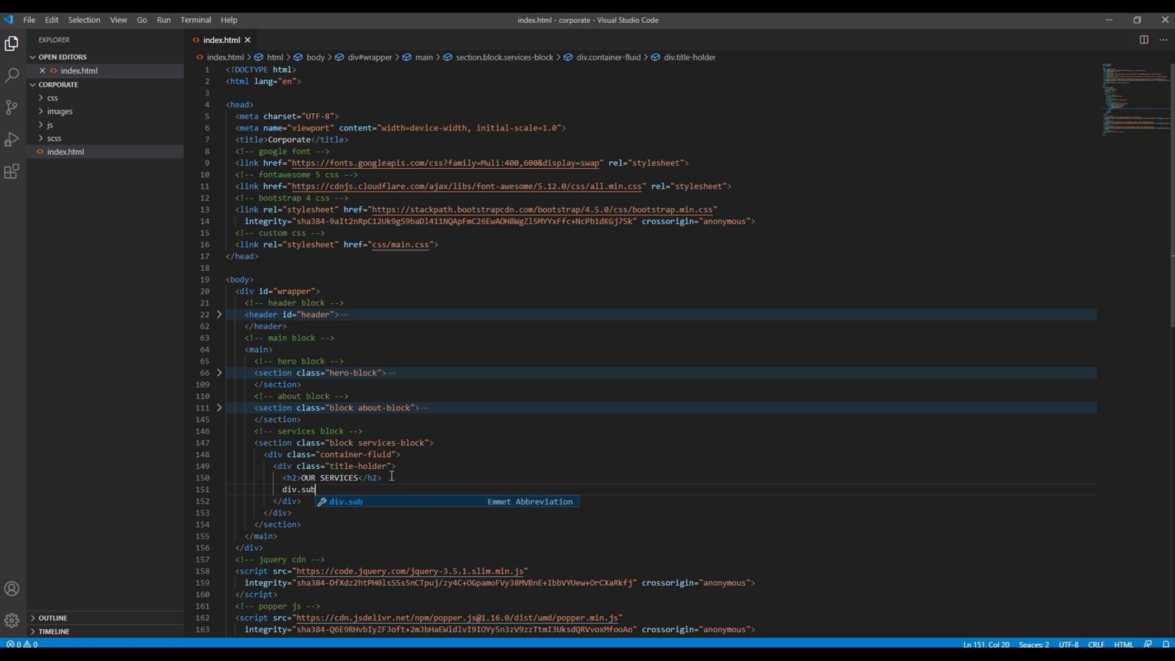
type("tit")
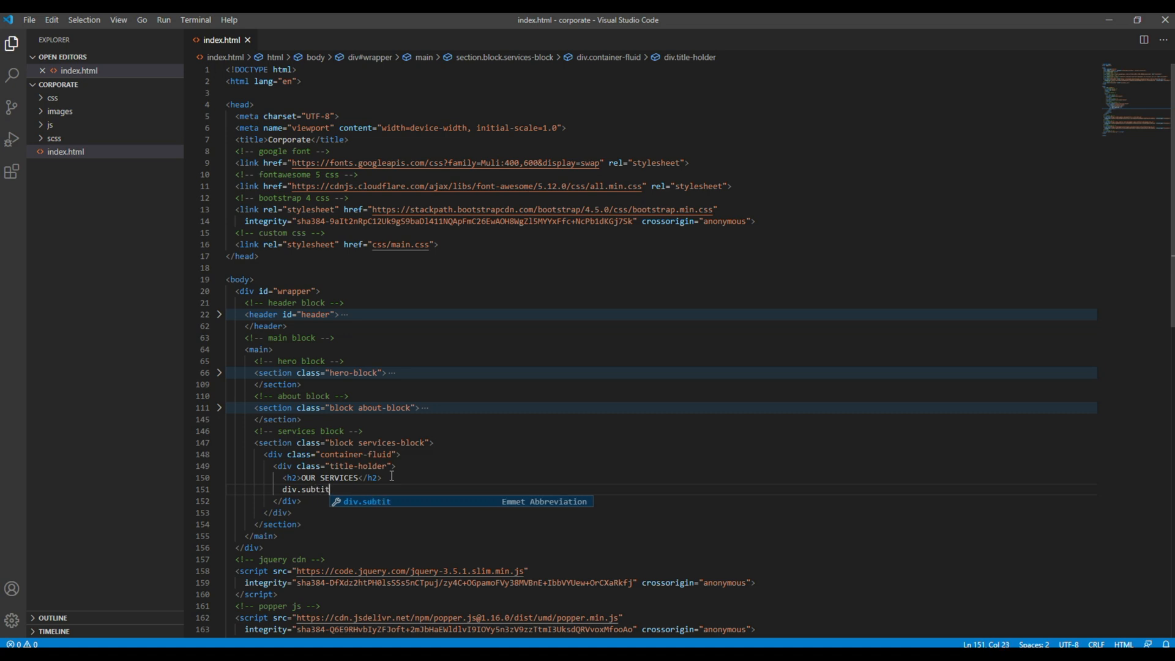
key("Tab")
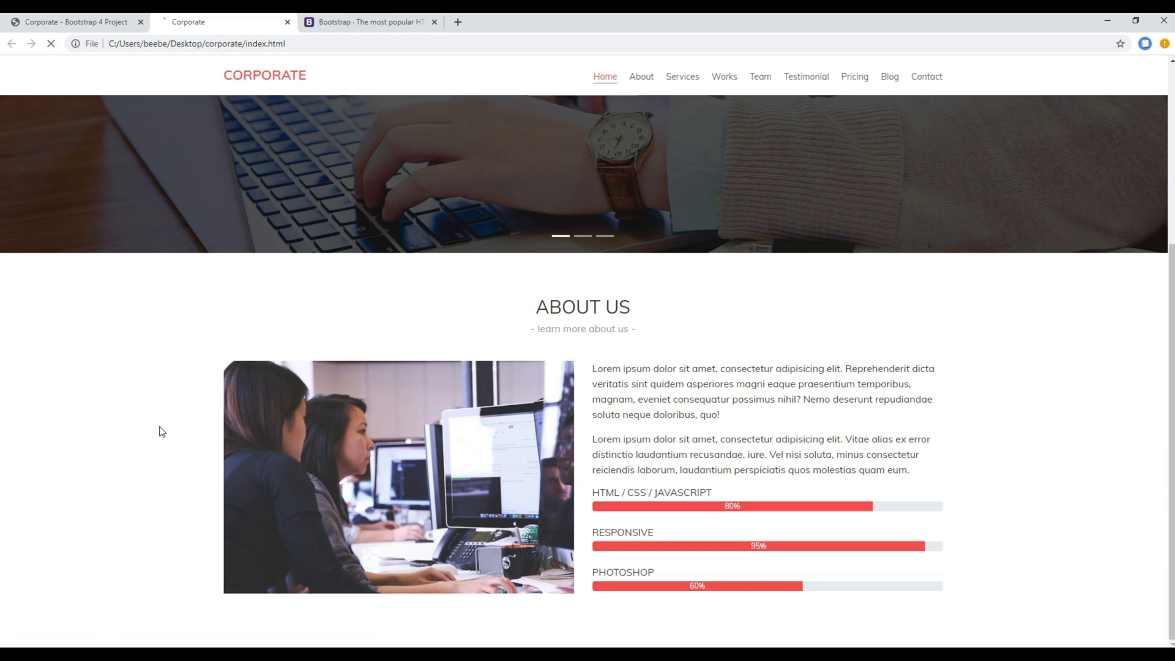
Scroll the reloaded local page down to the new OUR SERVICES heading and subtitle.
scroll("down", 3)
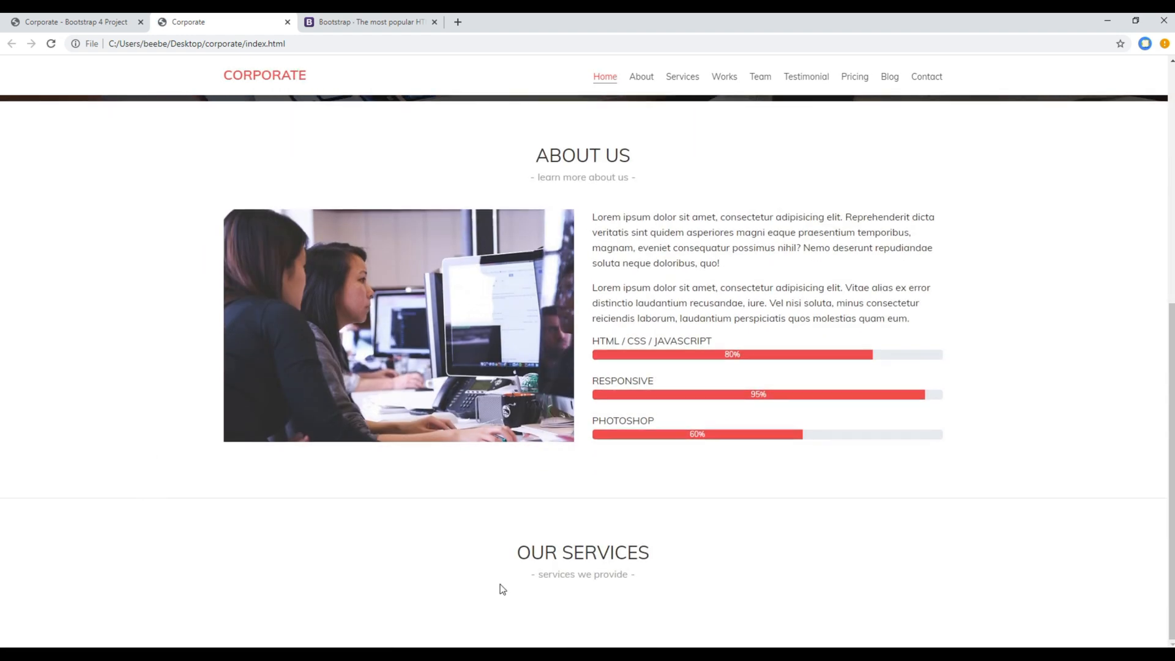
mouse_move(210, 593)
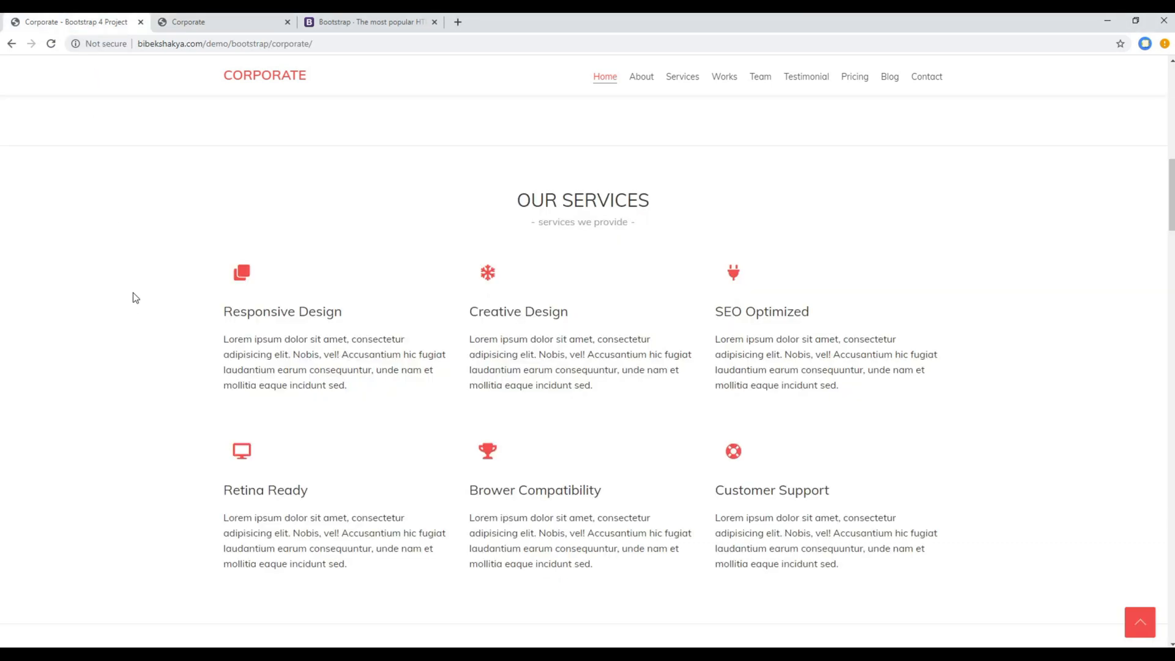
mouse_move(488, 270)
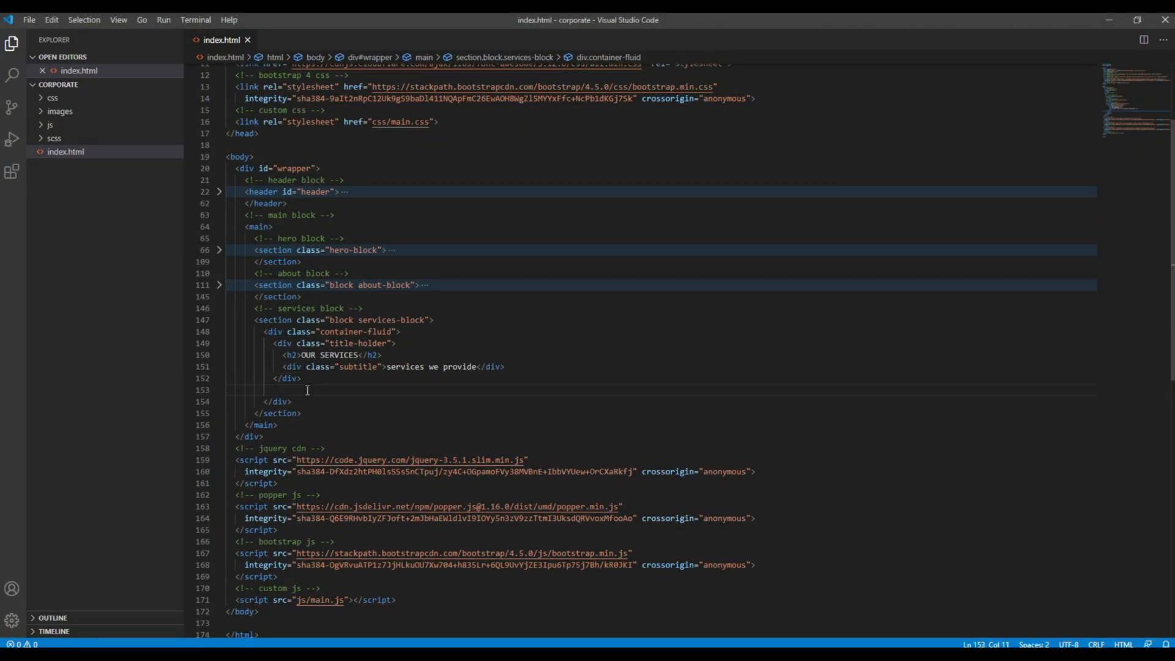
Inside a row div, add a col-sm-4 holder column with an icon div and paragraph.
type("<div class=\"row\">")
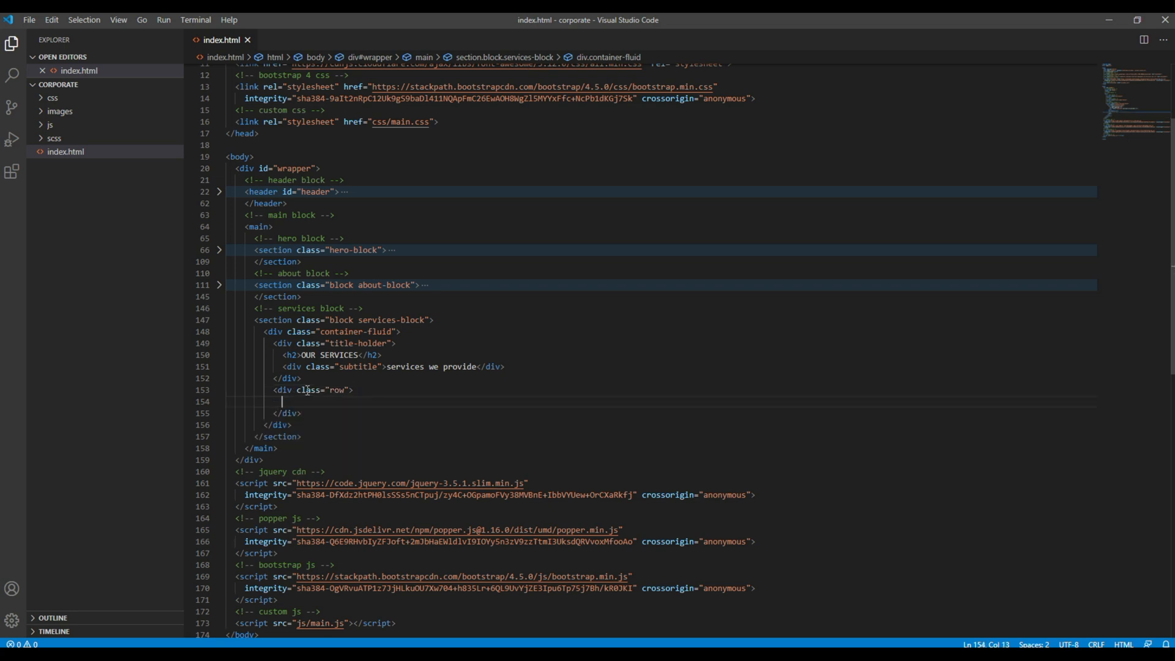
type("div.co")
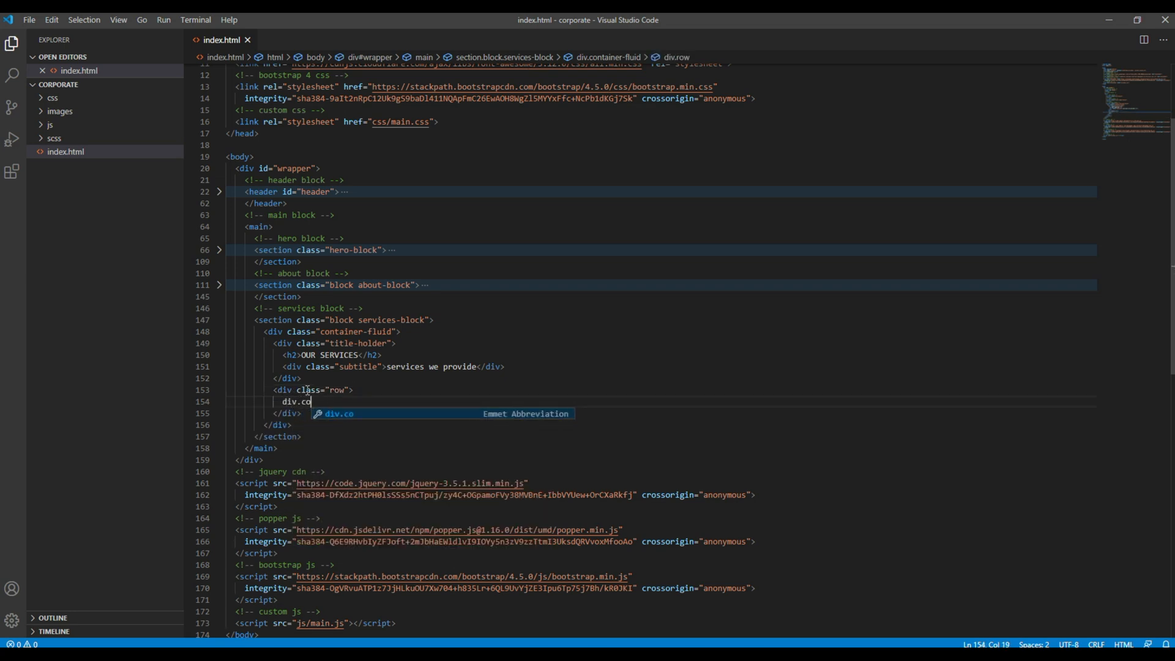
key("Tab")
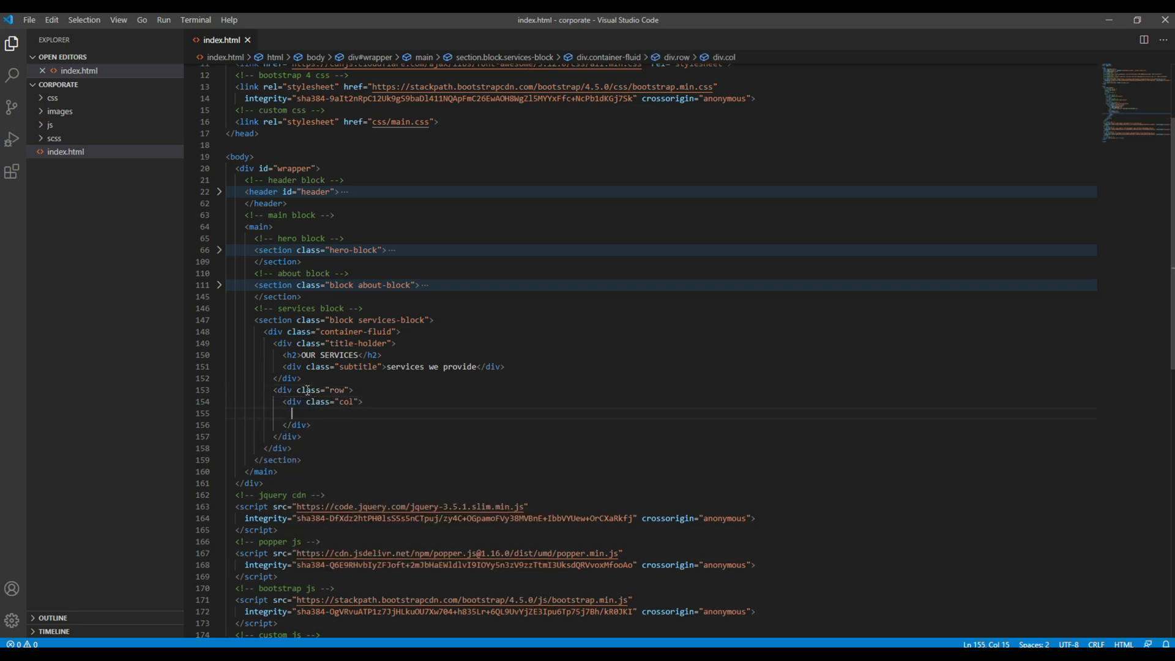
left_click(363, 401)
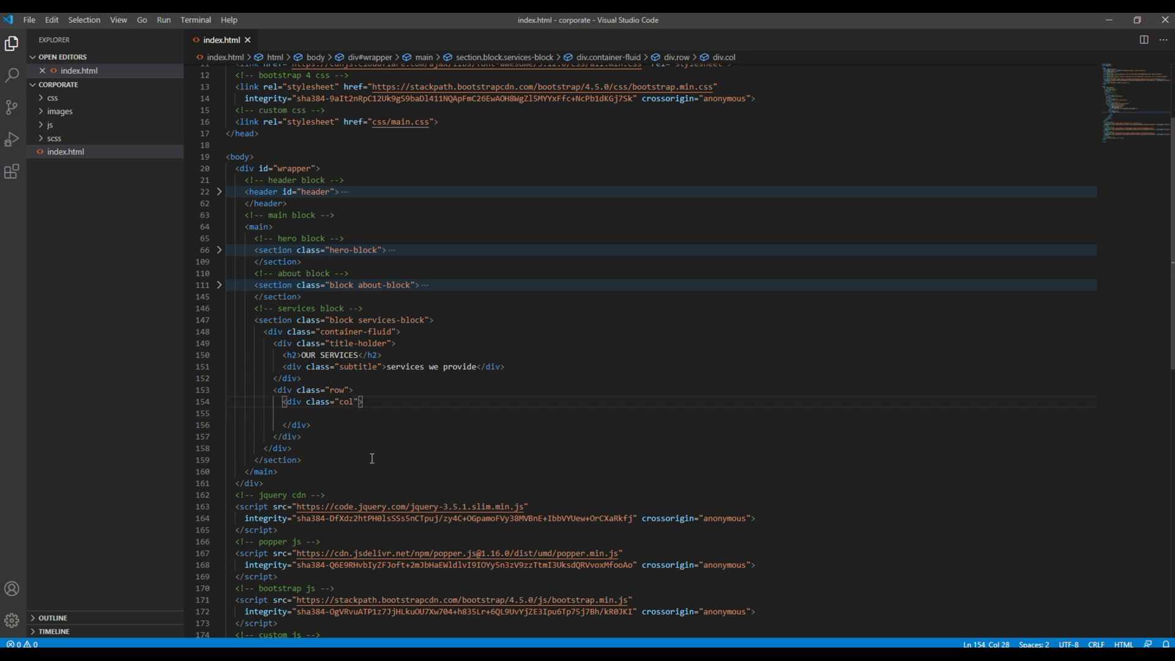
type("-sm-")
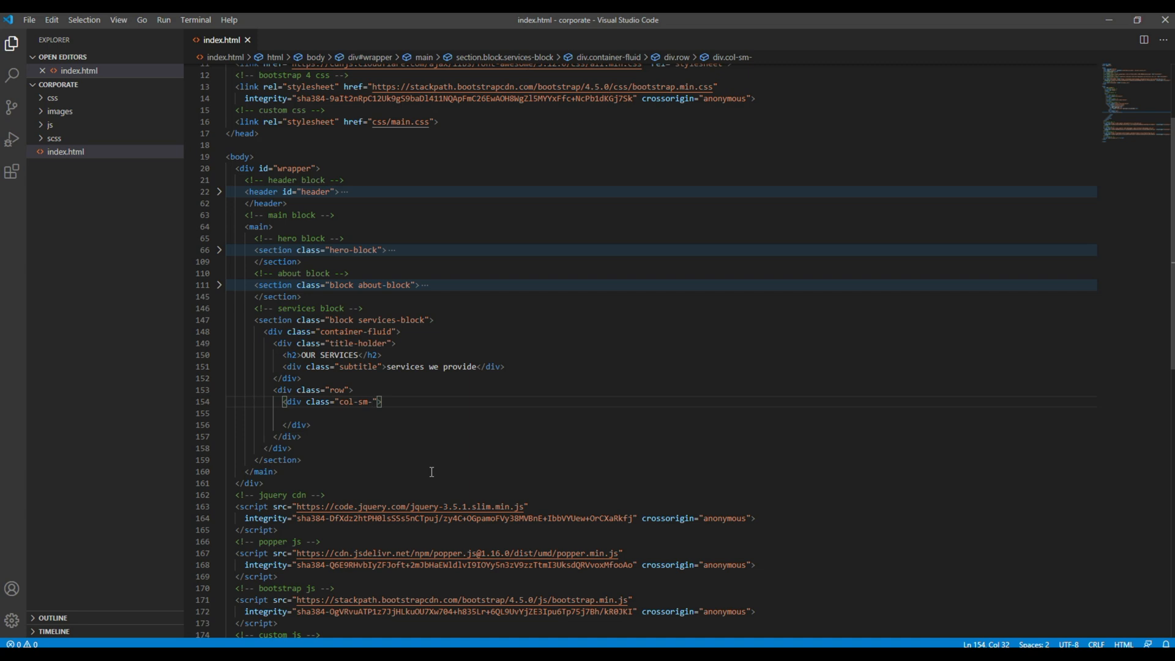
type("4")
left_click(661, 413)
type("<p>content</p>")
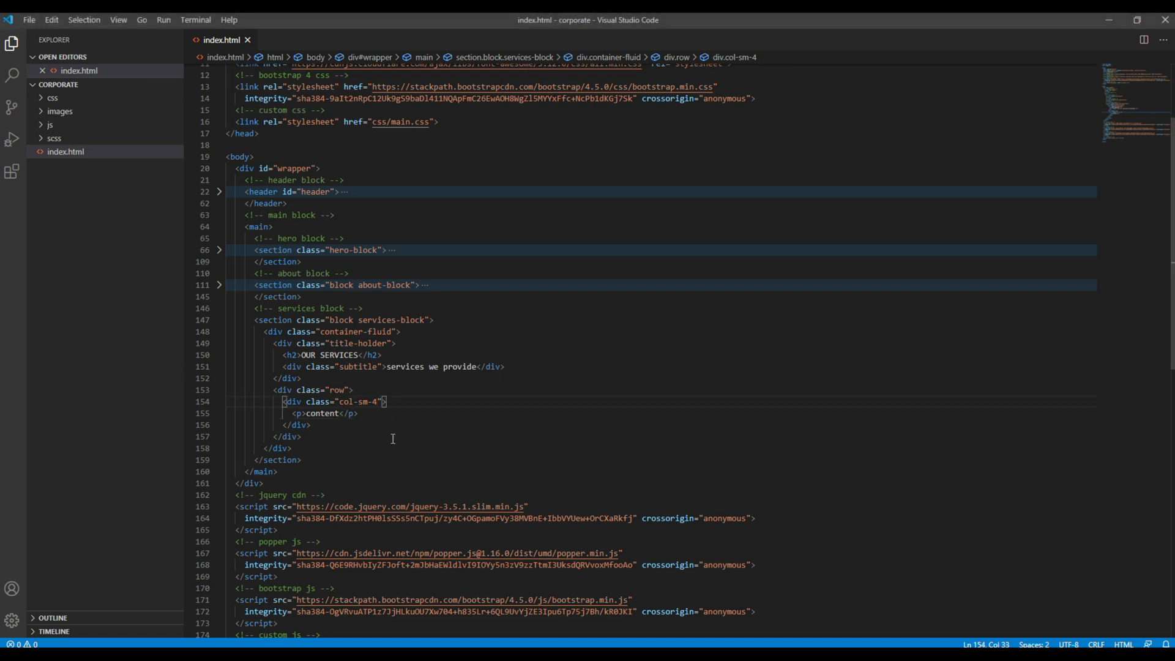
type("holder")
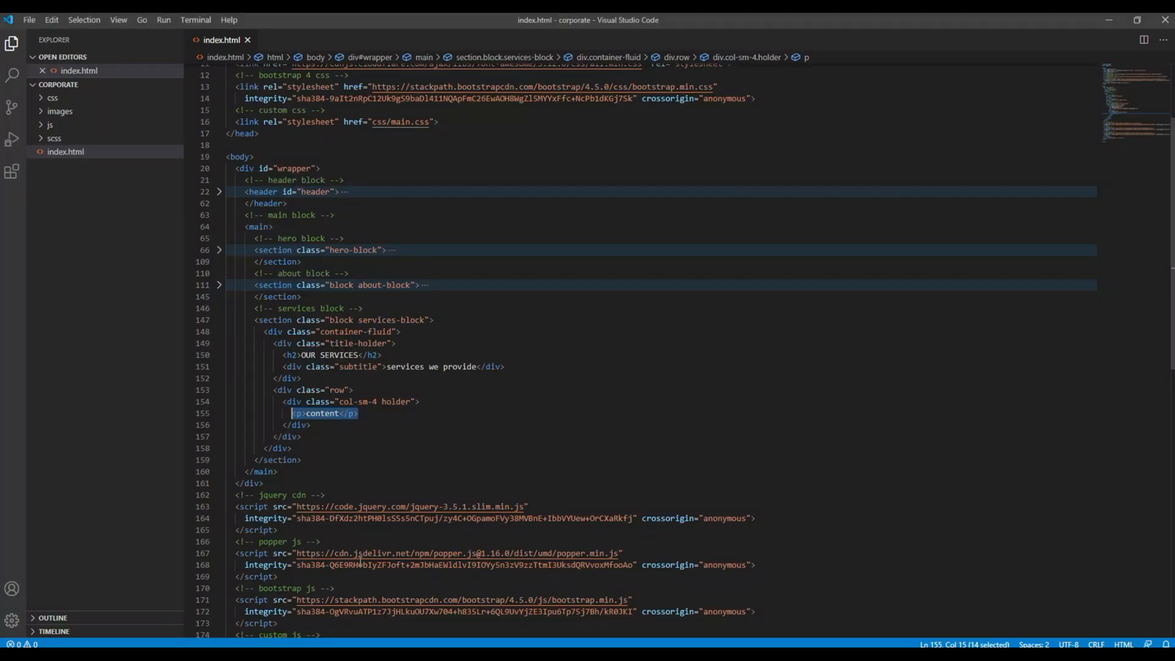
type("div.i")
type("<h3></h3>")
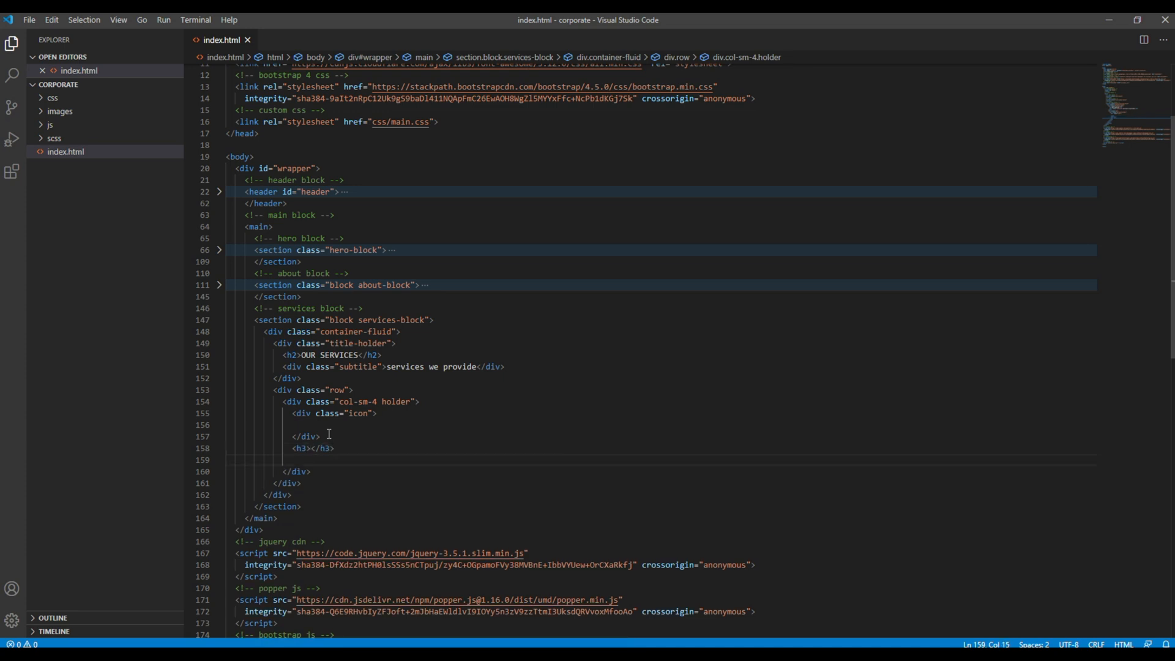
type("<p></p>")
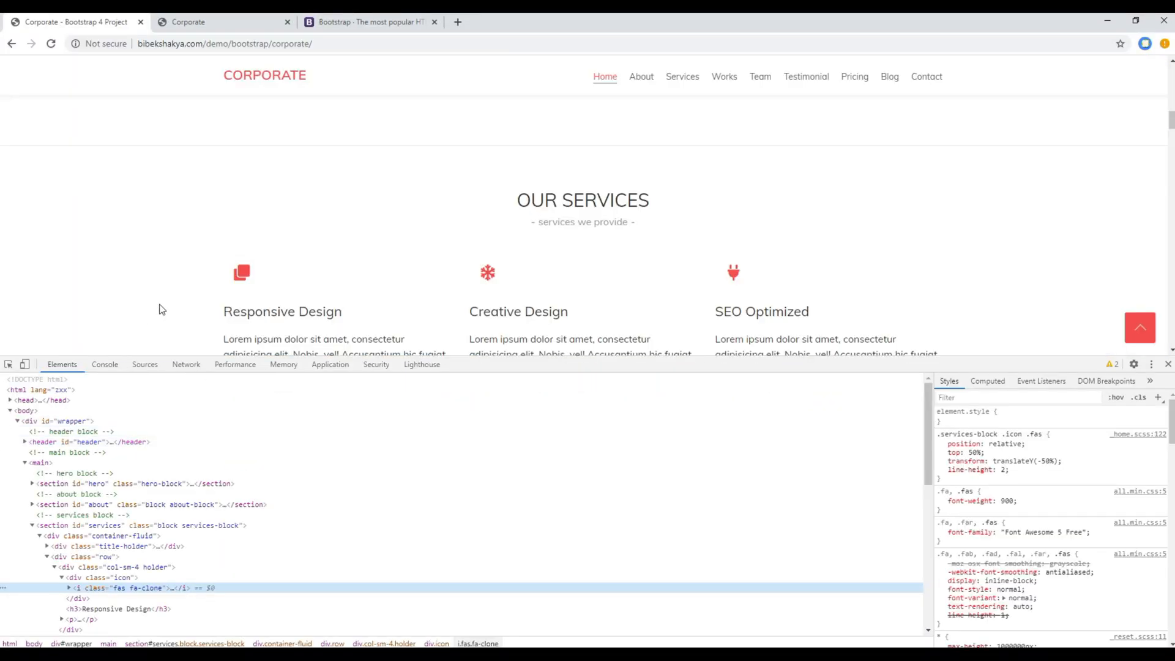
Copy the demo's fas fa-clone icon and paste the lorem ipsum paragraph into the first card.
right_click(142, 588)
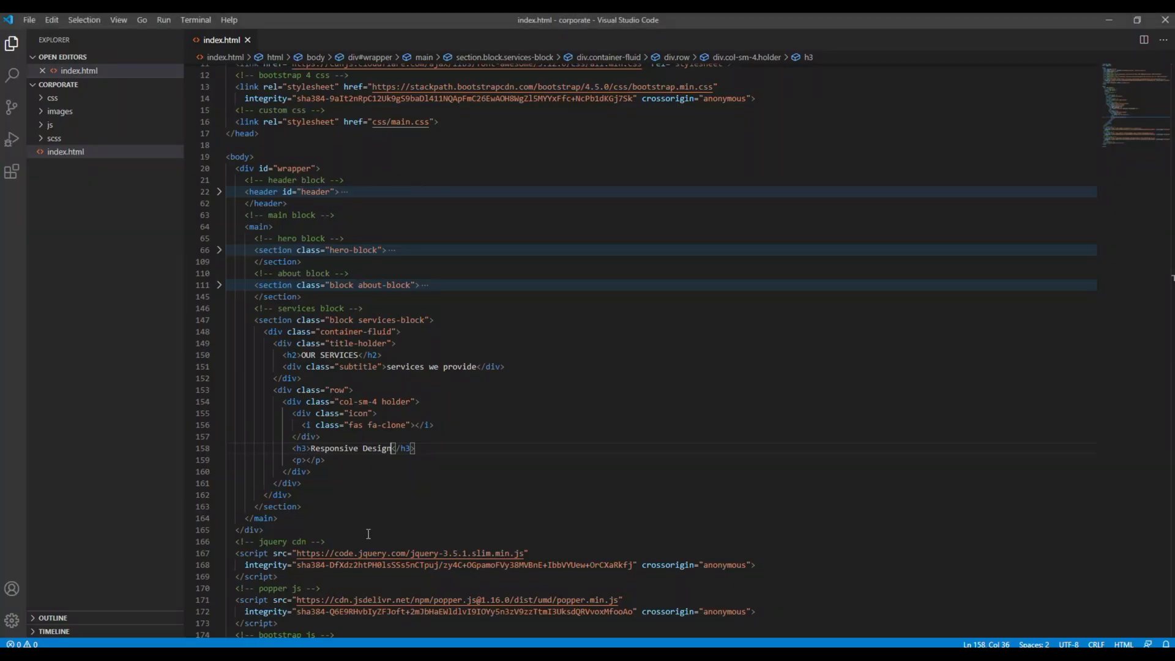
type("Lorem ipsum dolor sit amet, consectetur adipisicing elit. Nobis, vel! Accusantium hic fugiat laudantium earum consequuntur, unde nam et mollitia eaque incidunt sed.")
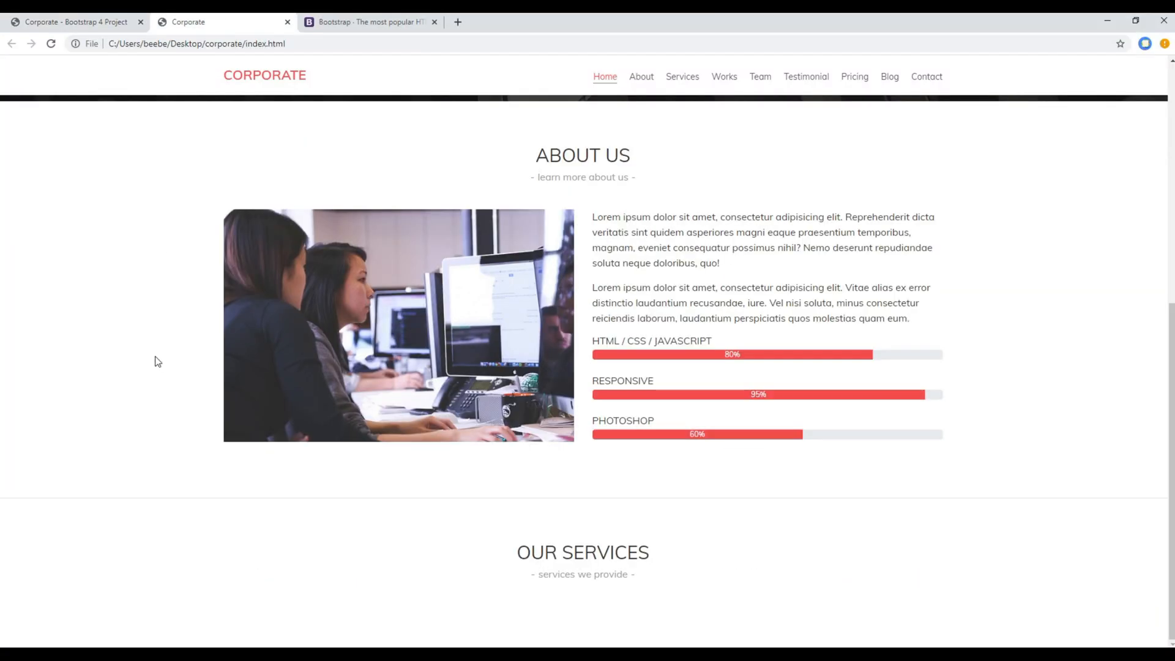
View the Responsive Design card on the reloaded local page.
scroll("down", 3)
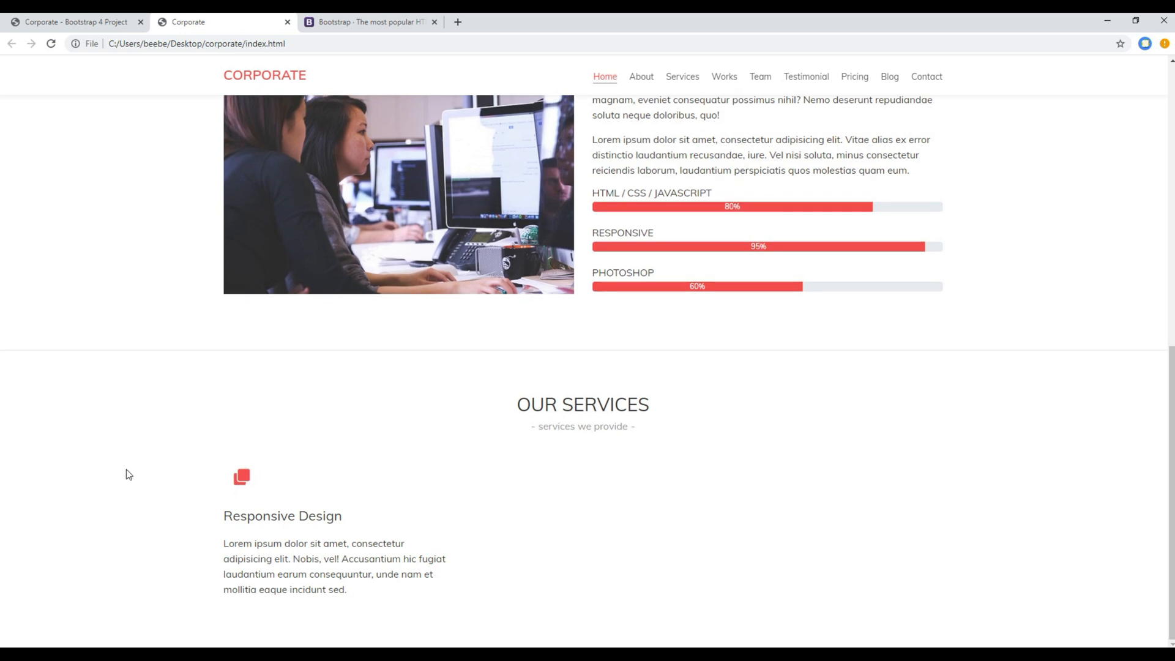
left_click(71, 22)
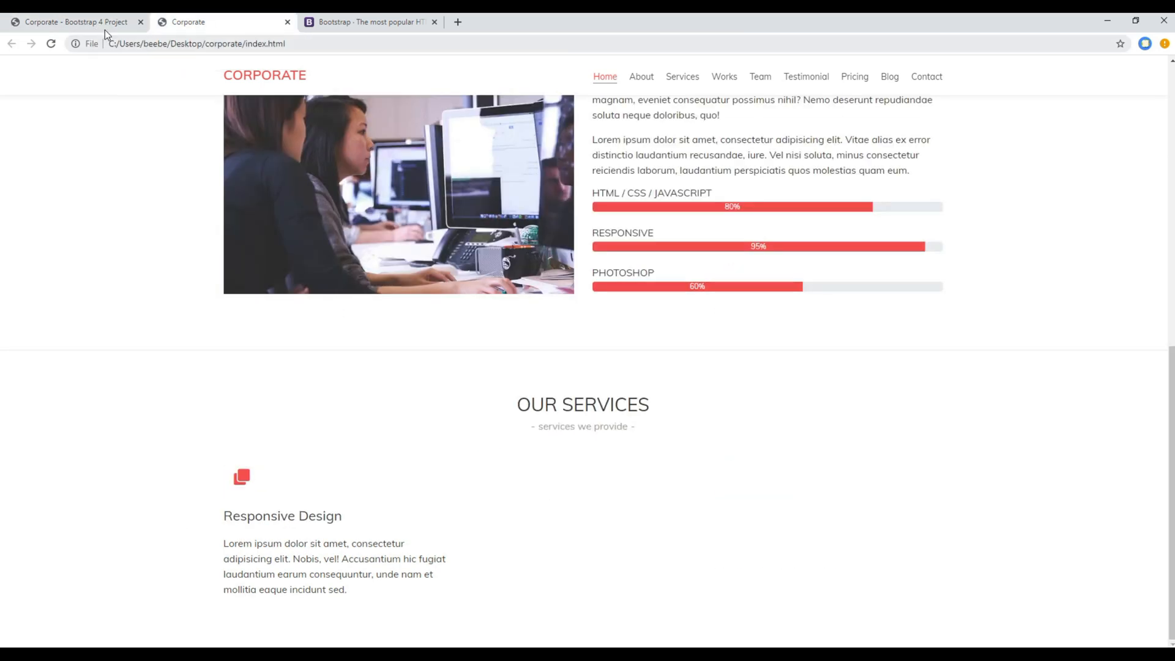
mouse_move(208, 264)
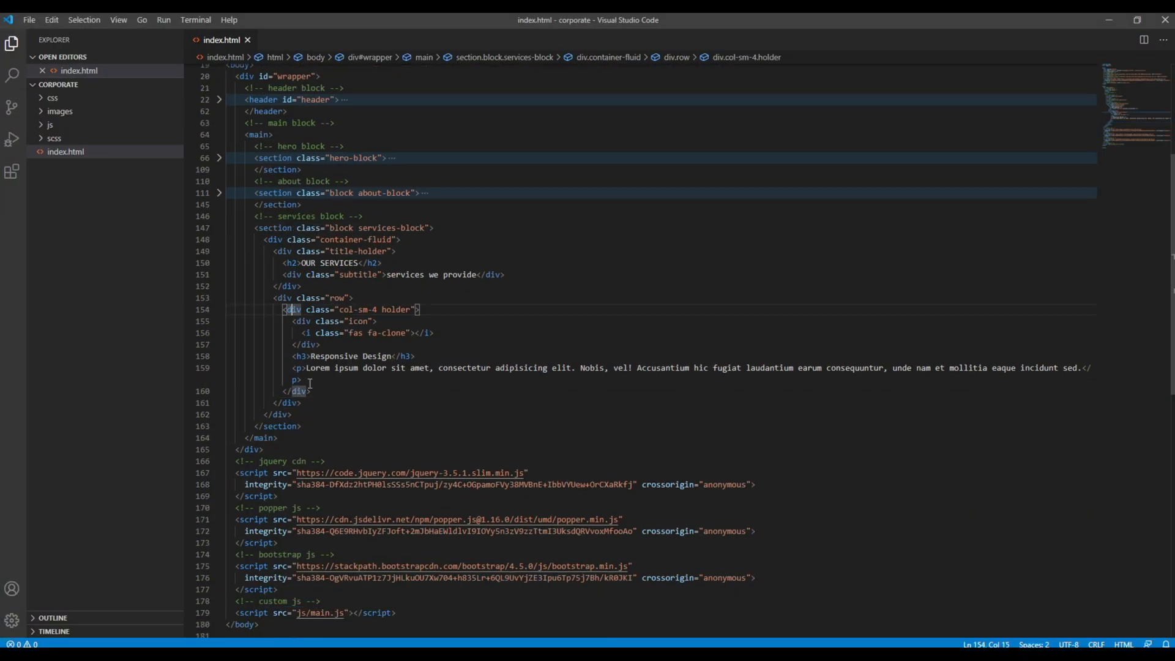
Select the col-sm-4 holder card's code and duplicate it twice.
left_click_drag(284, 308, 311, 390)
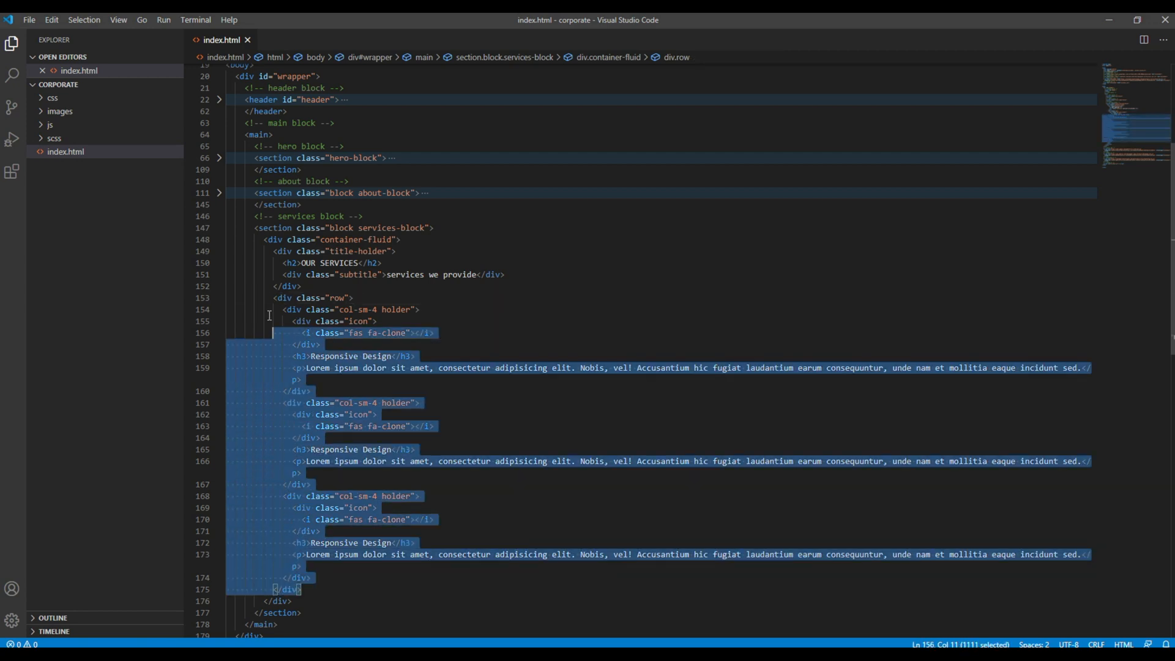
left_click(318, 600)
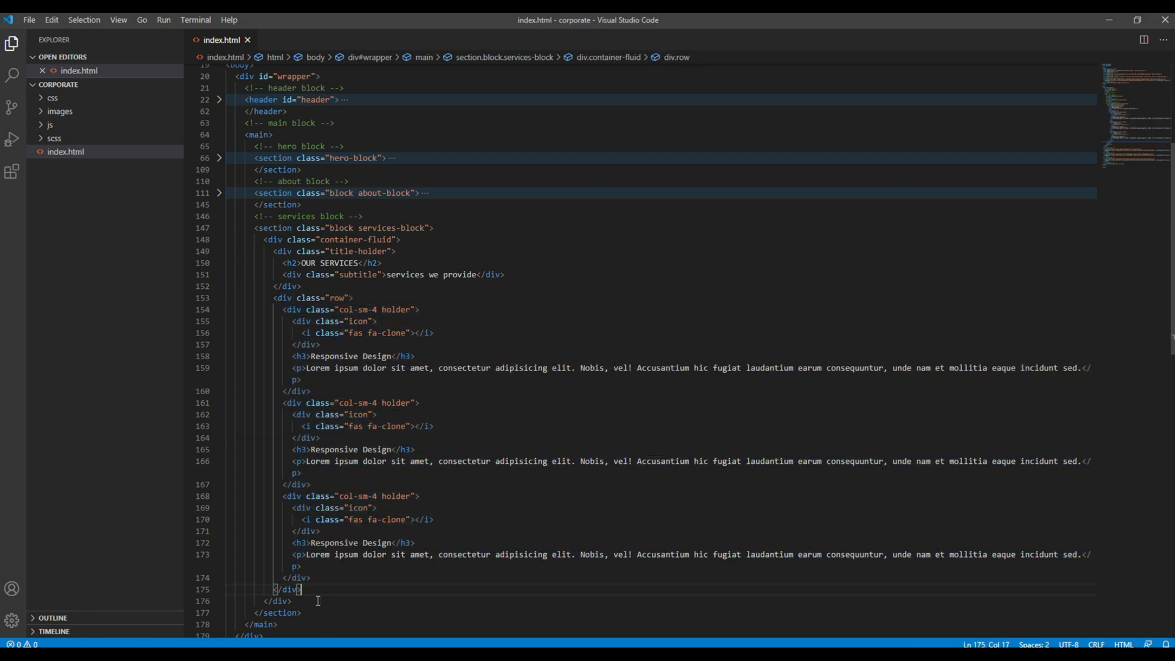
scroll("down", 3)
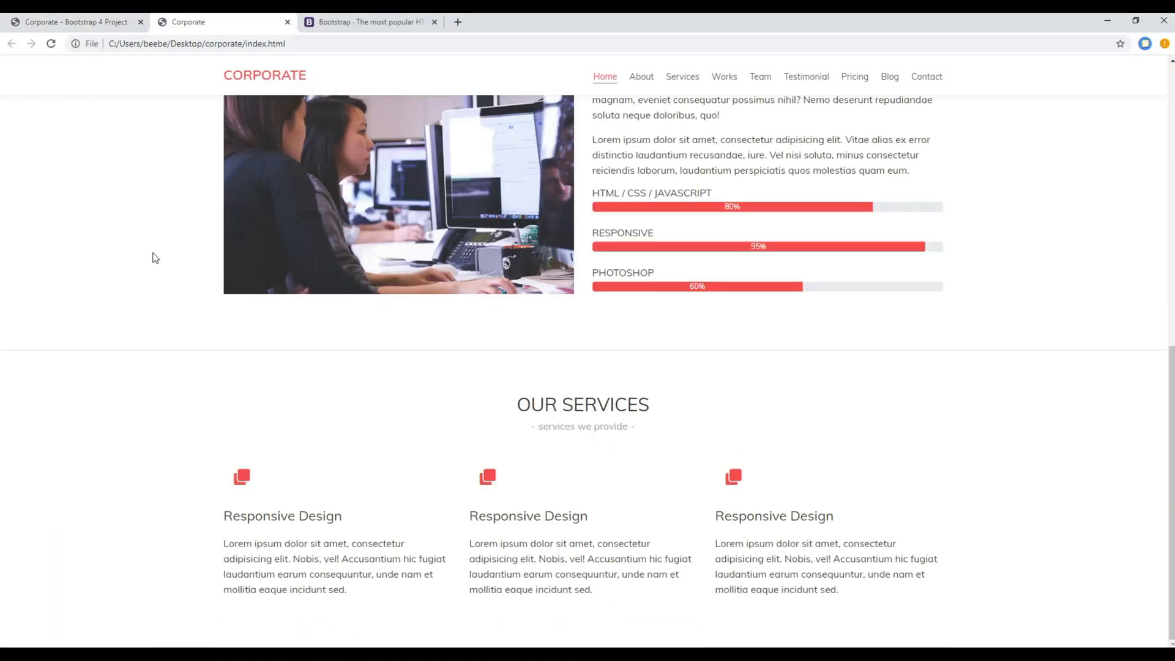
Check the three local cards, then browse the demo's six service titles including Brower Compatibility.
scroll("down", 3)
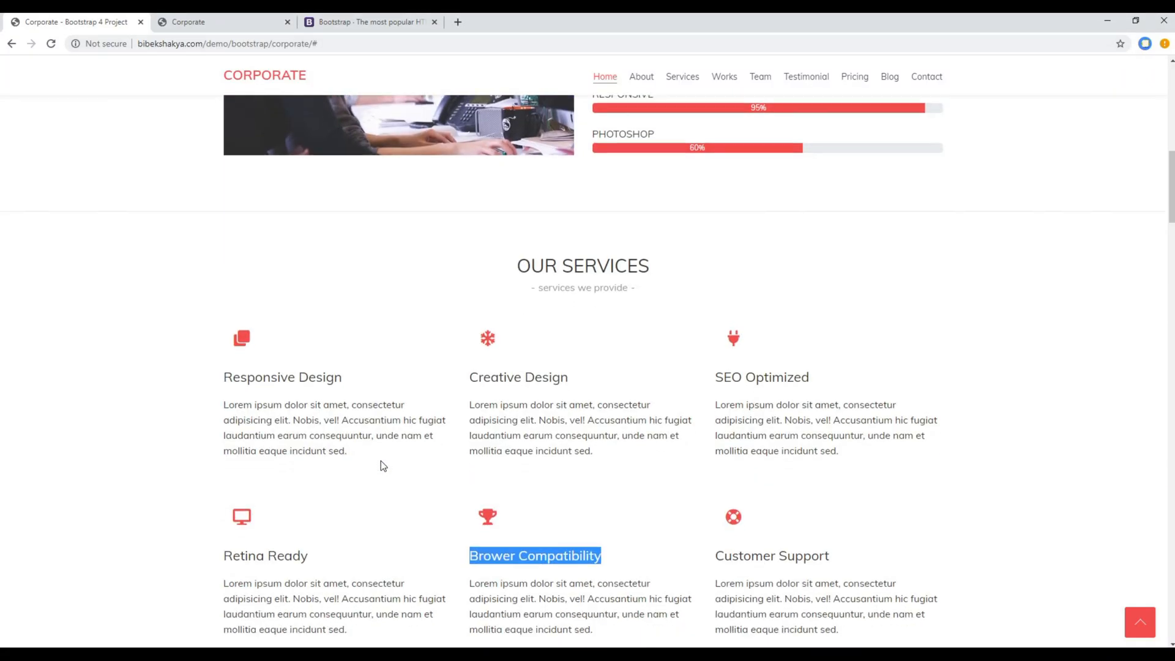
scroll("down", 3)
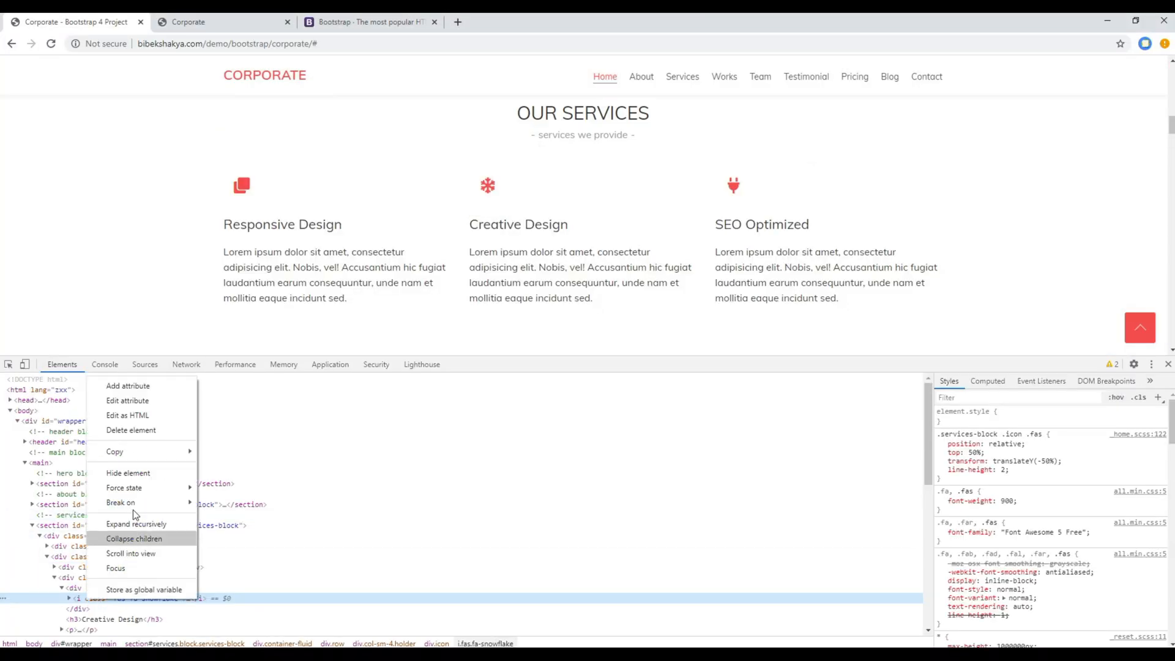
Inspect and copy the demo's snowflake, plug, desktop and life ring icon tags into the local cards.
left_click(134, 538)
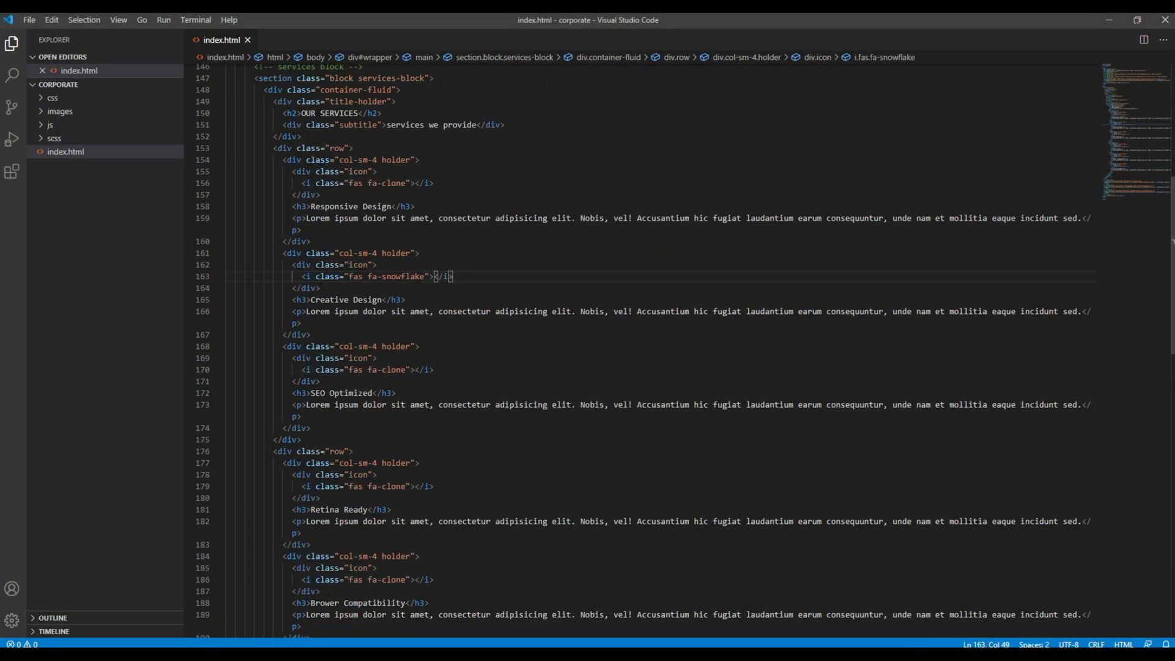
right_click(733, 183)
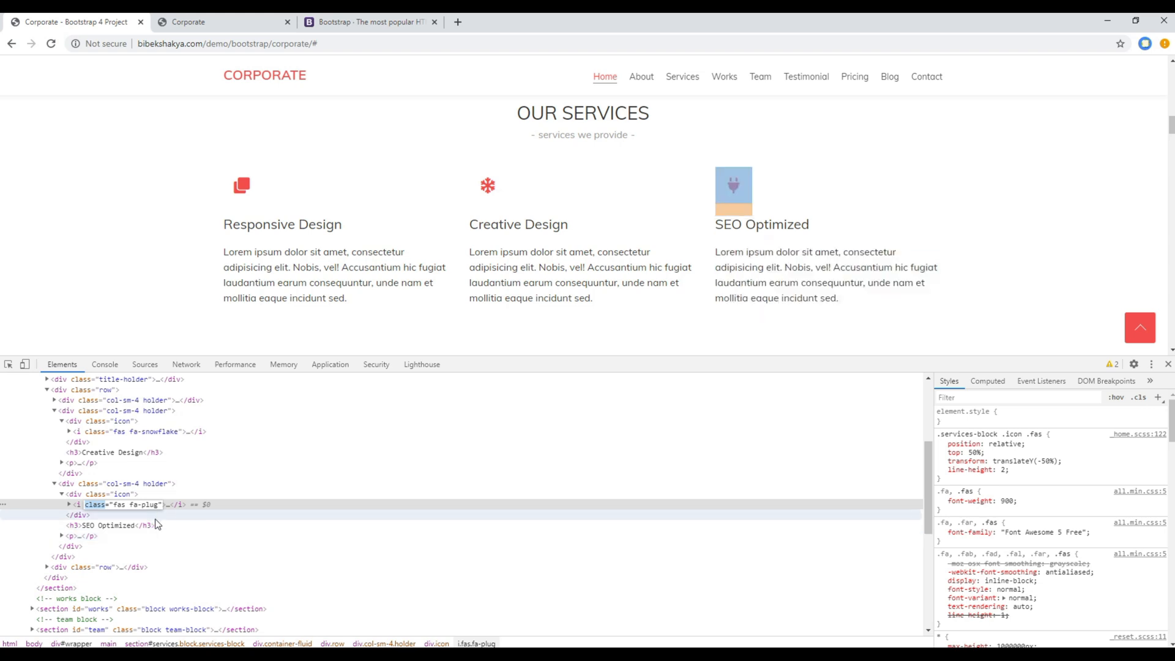
right_click(135, 504)
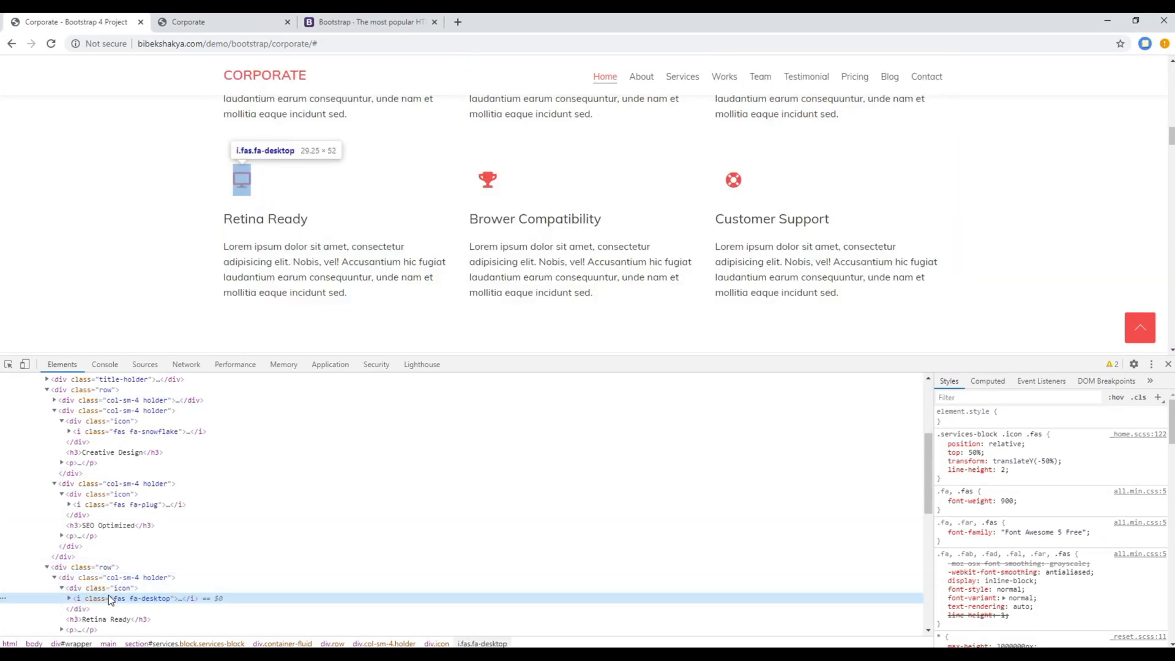
left_click(120, 504)
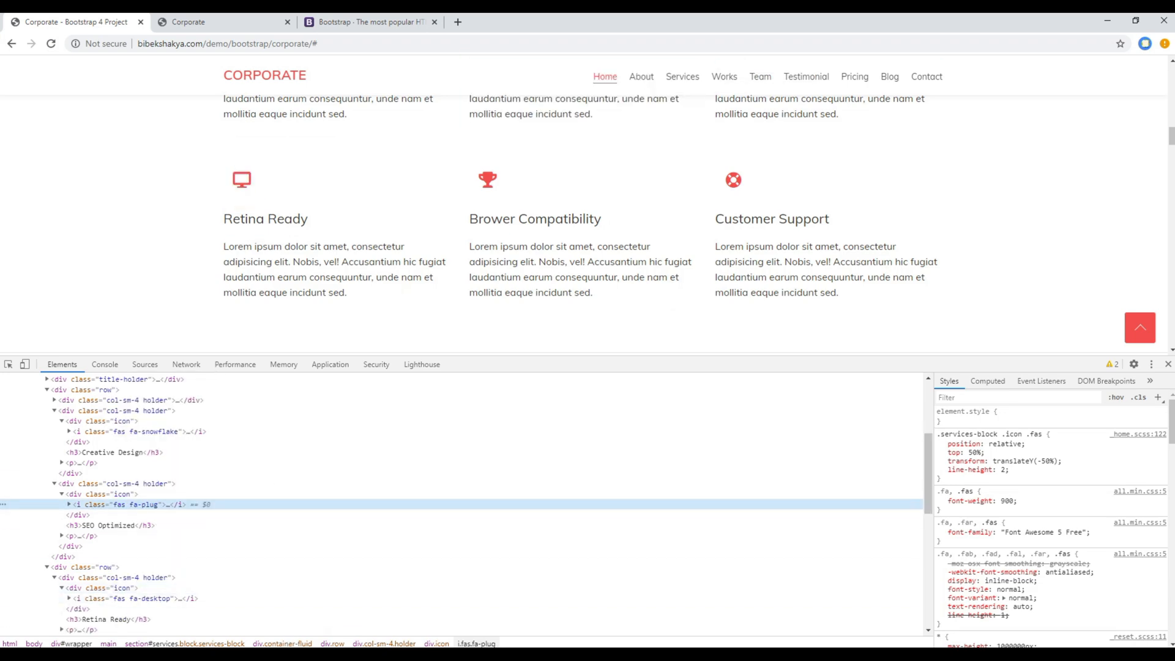
right_click(241, 178)
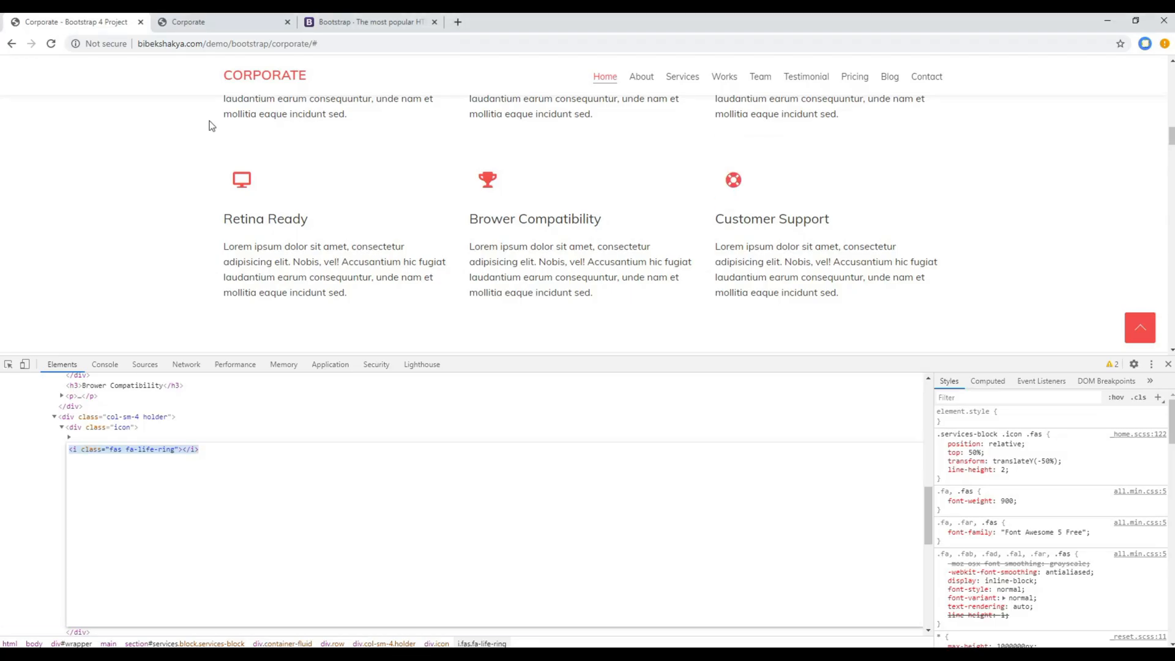
left_click(188, 22)
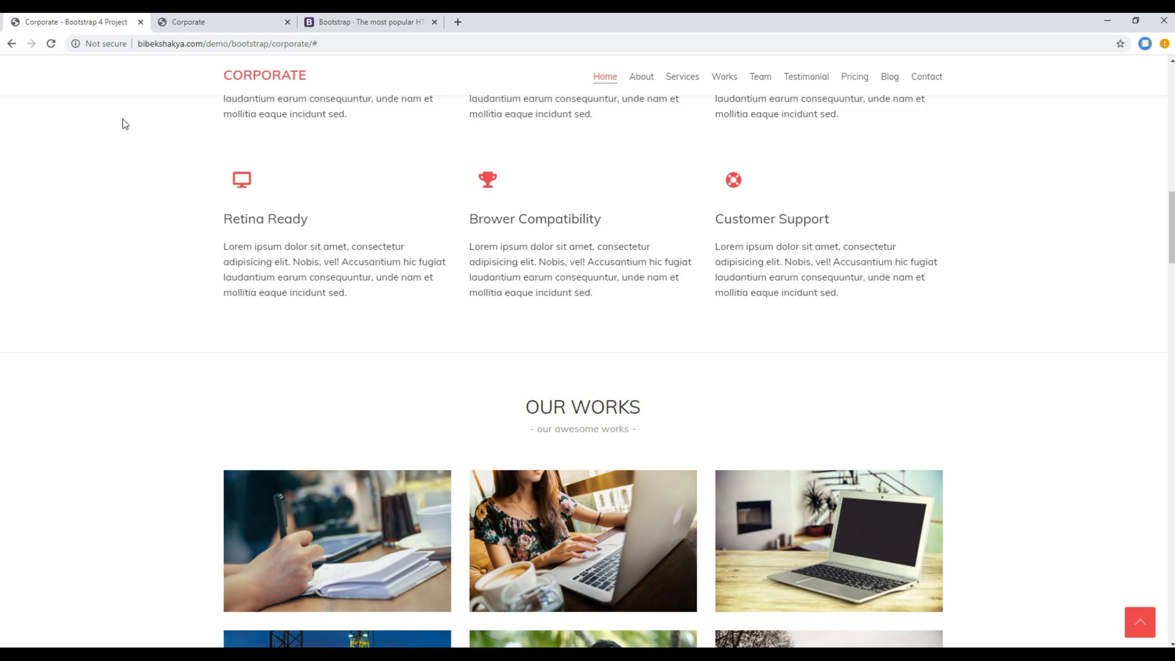
Scroll the reloaded local page to see all six service cards with their own icons and titles.
scroll("up", 3)
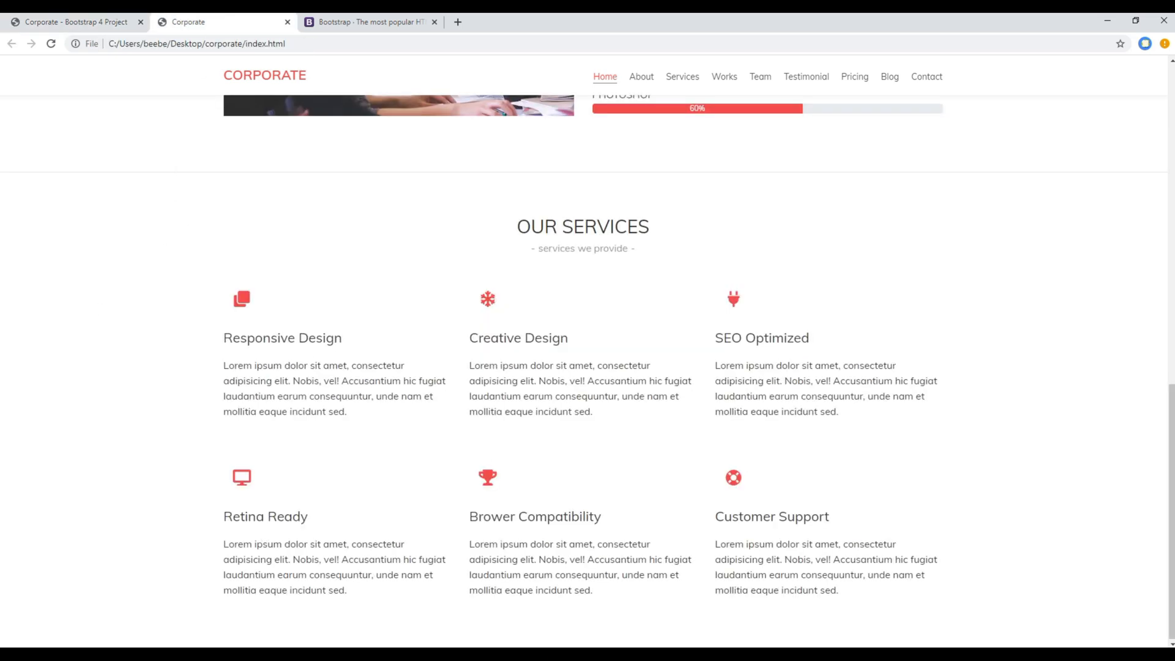
mouse_move(97, 363)
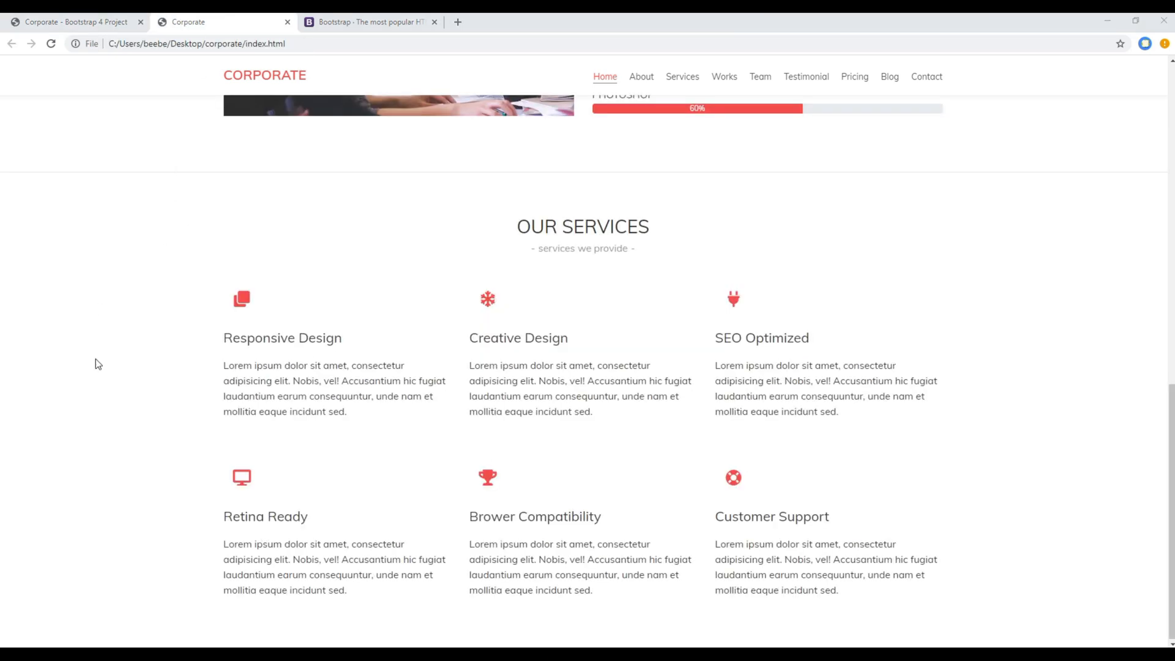